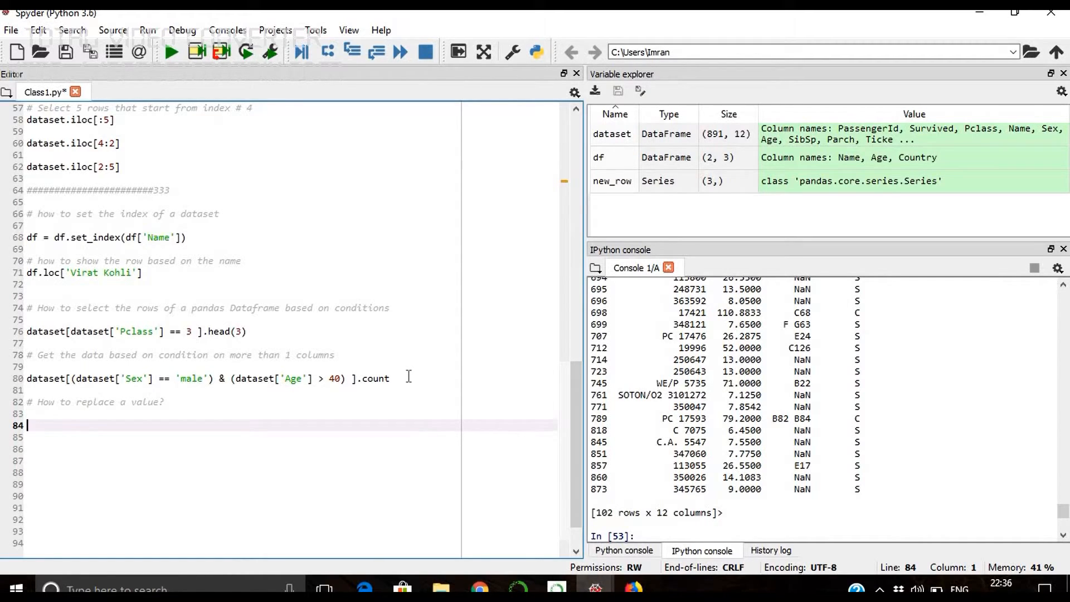
- Write and run dataset['Sex'].replace("male",'Men') to list male entries as Men in the console
{"action": "type", "text": "datra"}
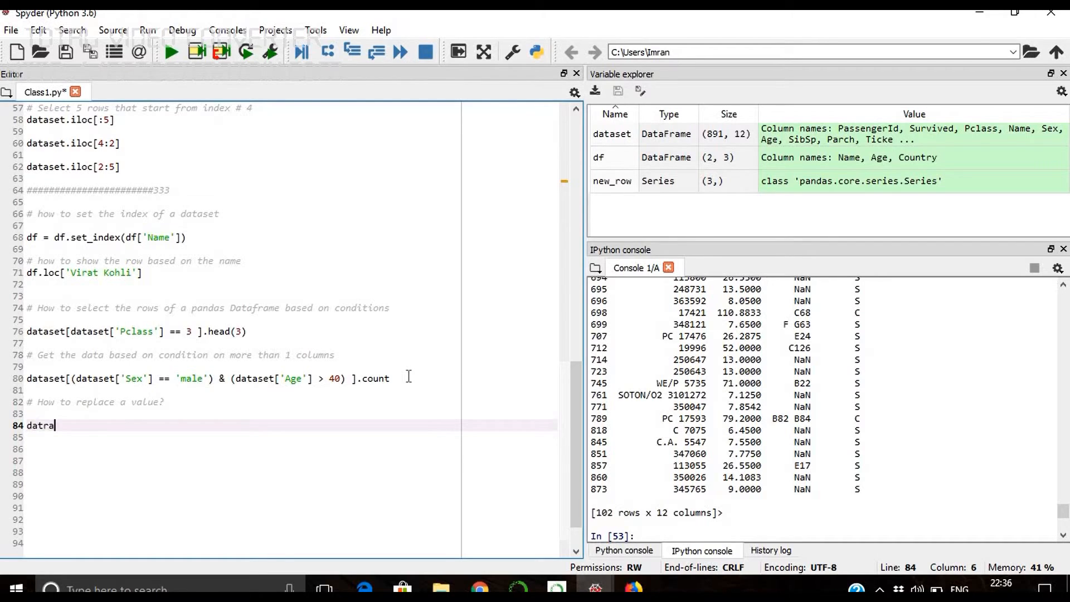
{"action": "type", "text": "dataset[]"}
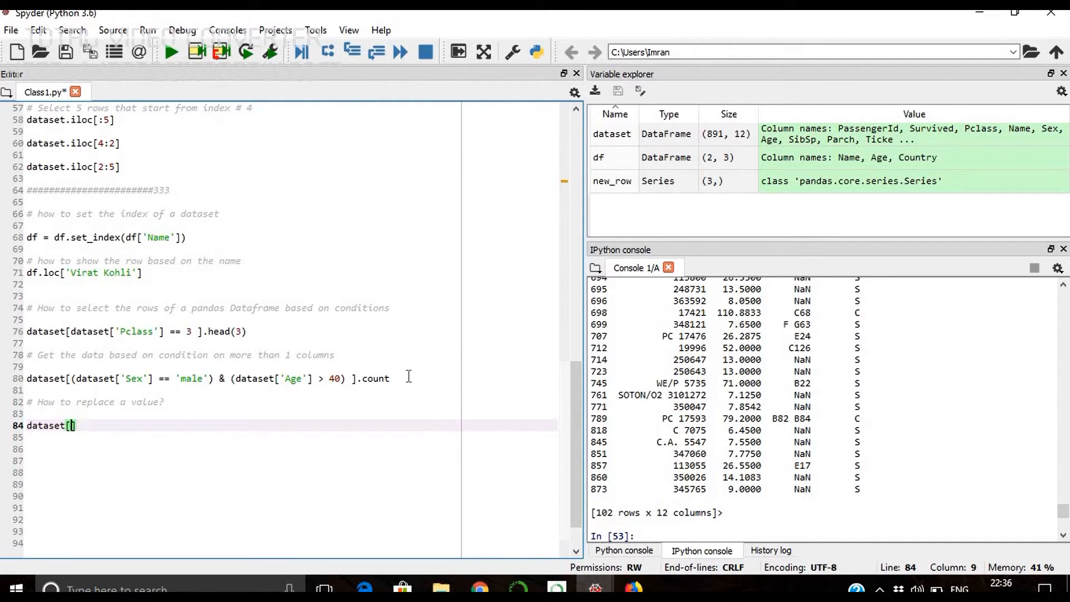
{"action": "type", "text": "'"}
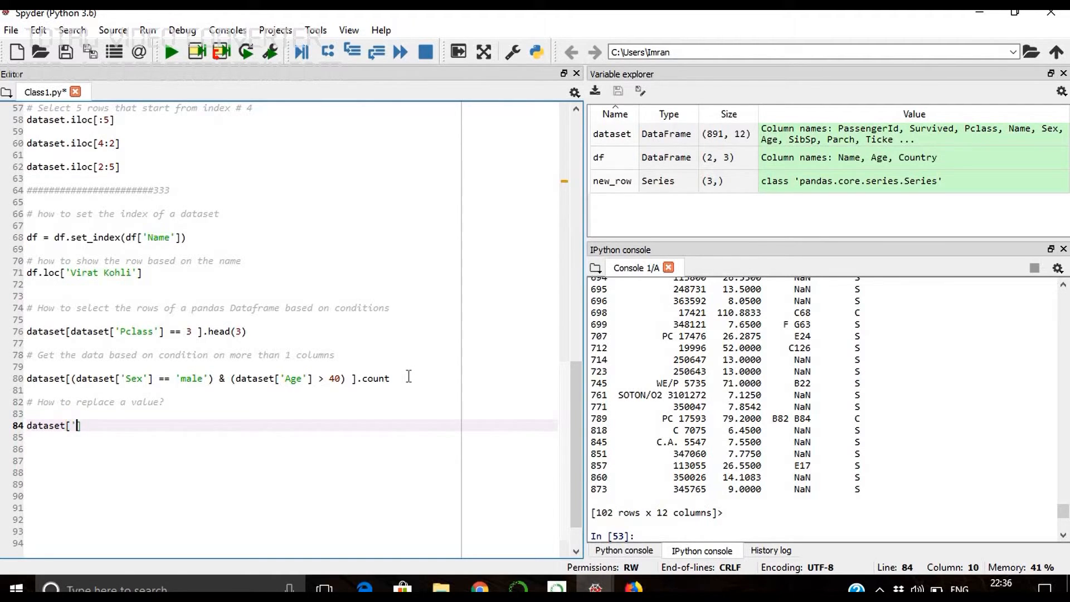
{"action": "type", "text": "Sex']"}
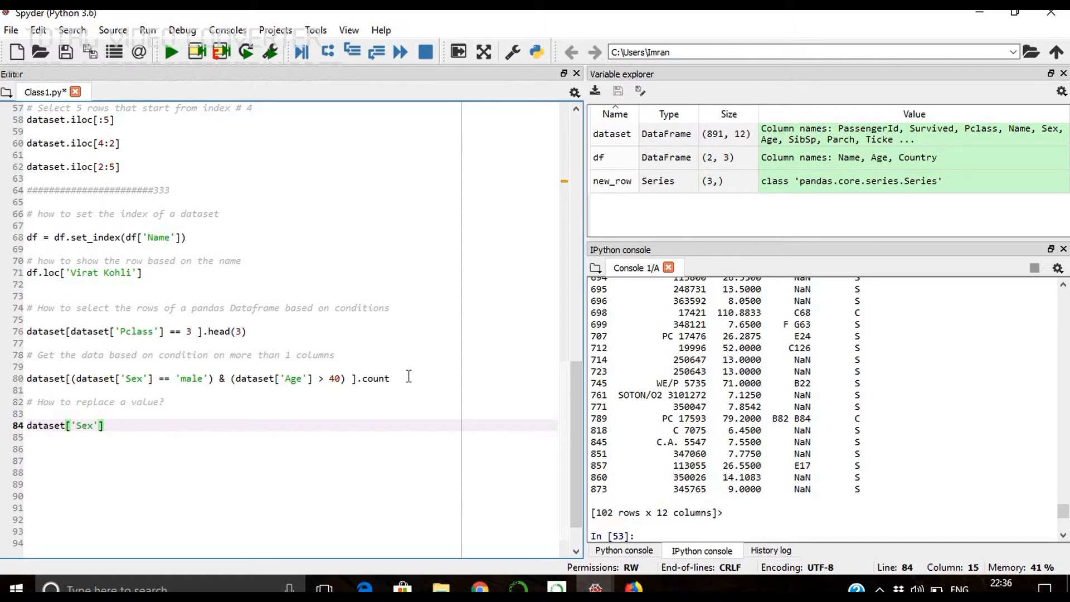
{"action": "type", "text": ".re"}
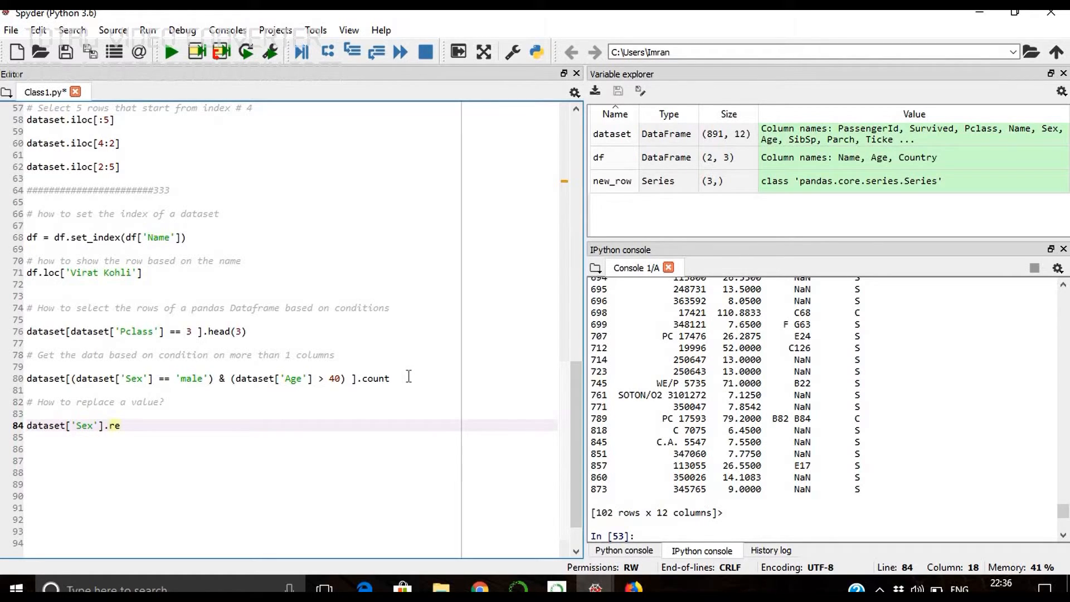
{"action": "type", "text": "place(\""}
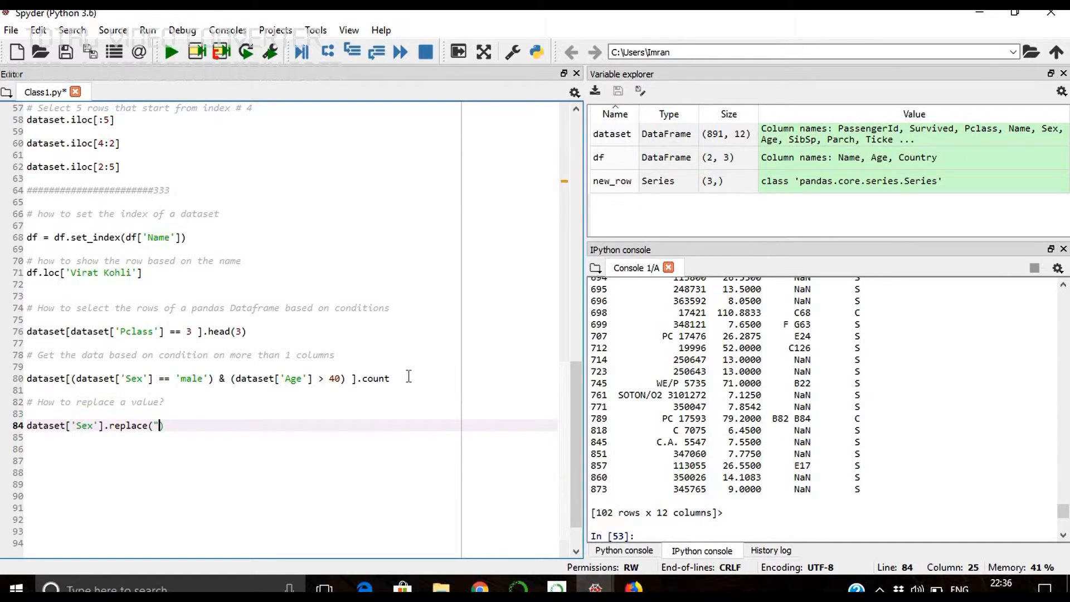
{"action": "type", "text": "male\")"}
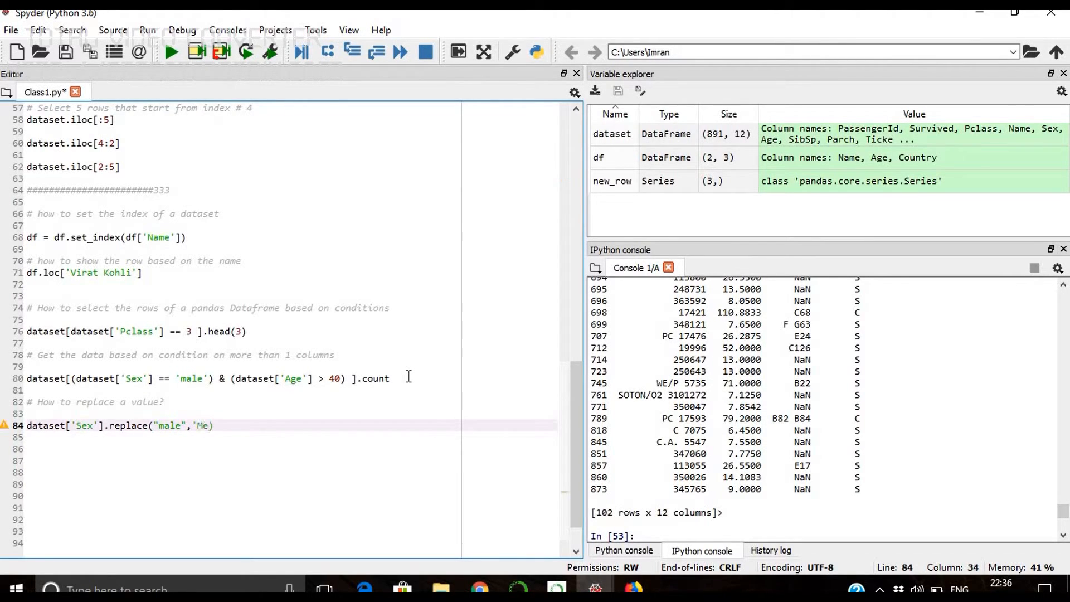
{"action": "type", "text": "n'"}
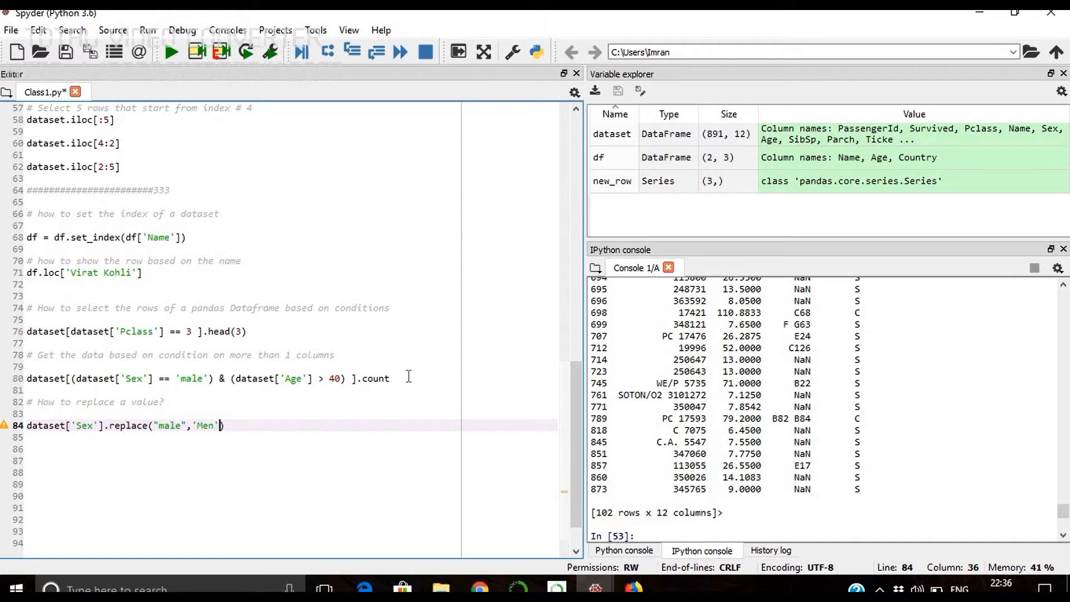
{"action": "type", "text": ")"}
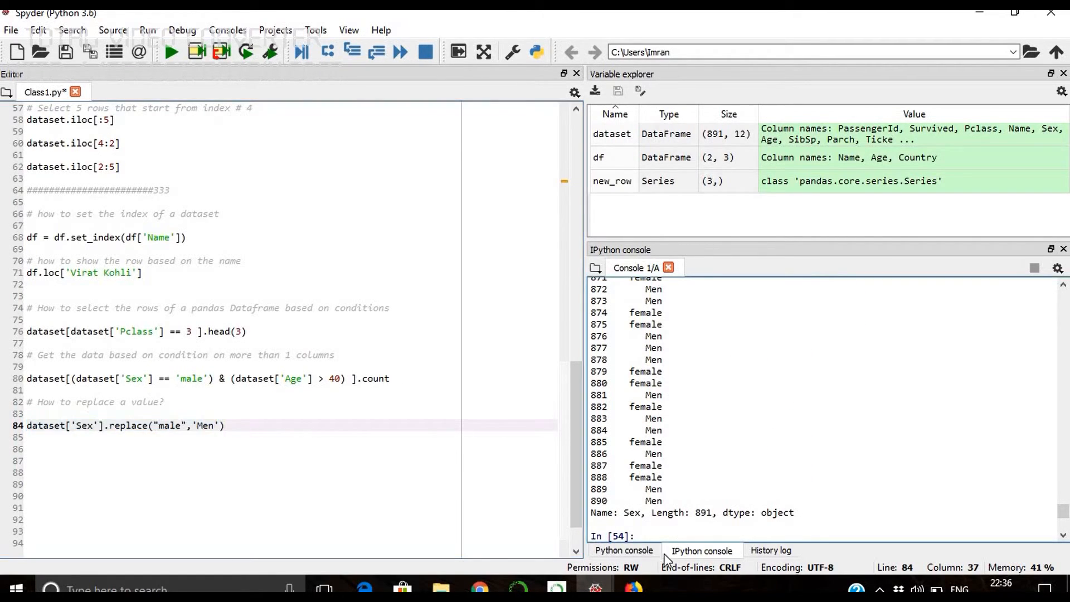
- Run df.head() and dataset.head() in the console, showing Sex still reads male, then return to the editor
{"action": "type", "text": "df."}
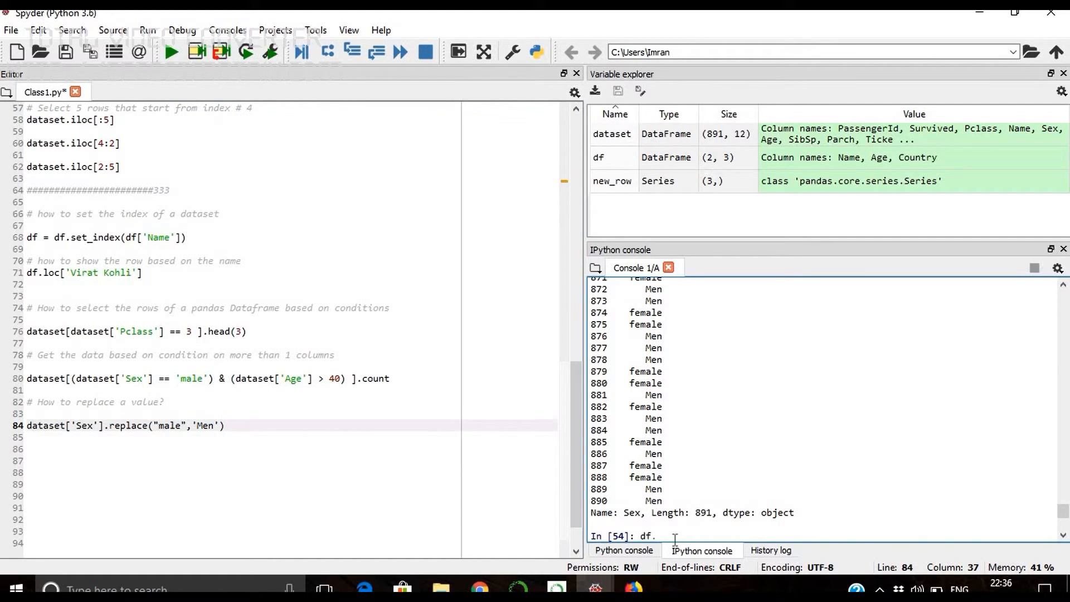
{"action": "key", "text": "Return"}
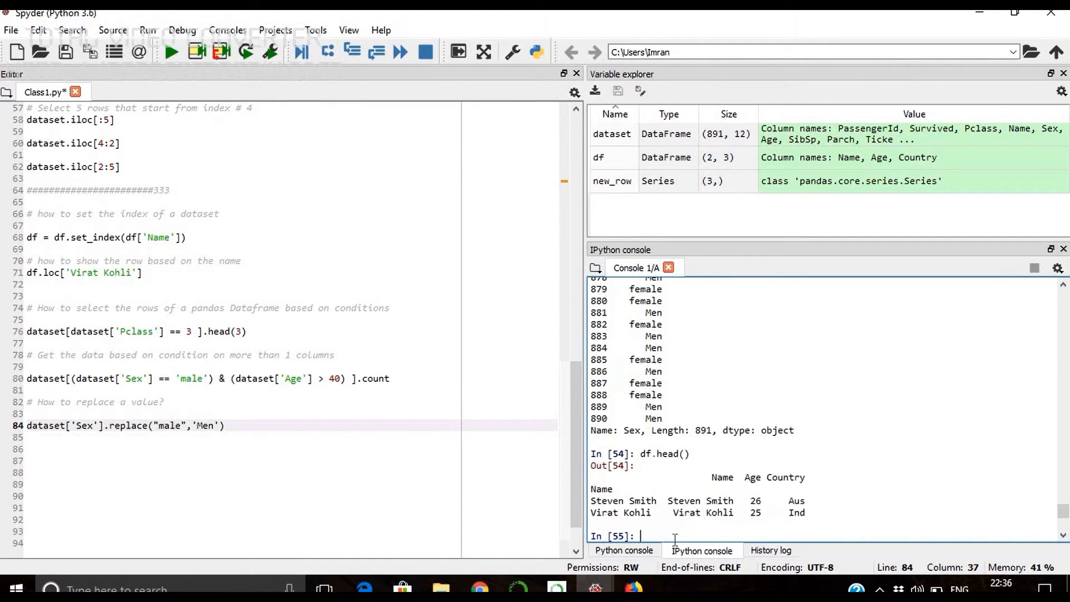
{"action": "type", "text": "dataset.he"}
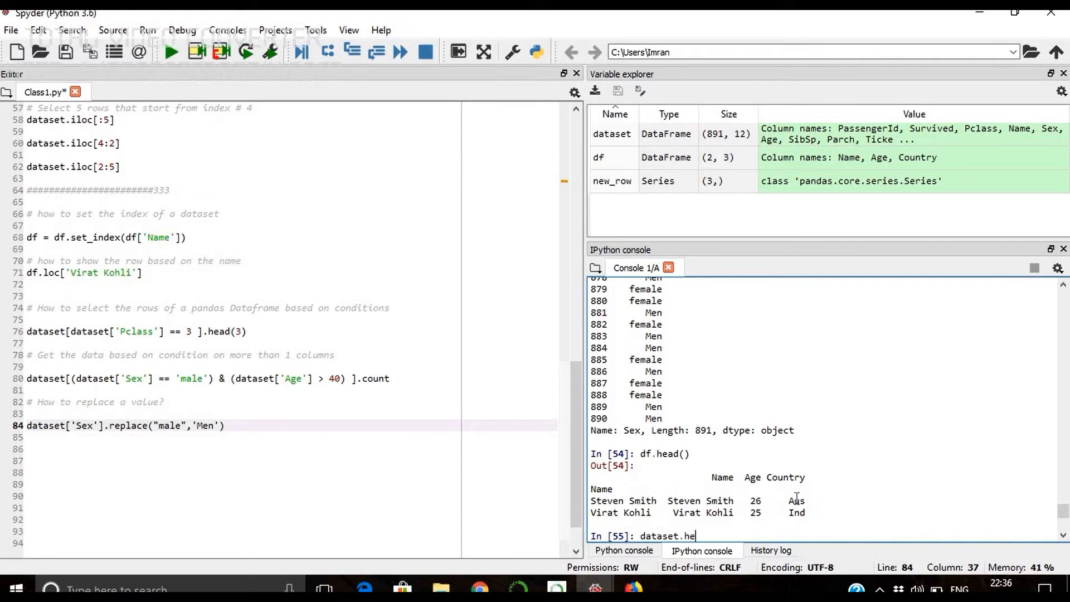
{"action": "key", "text": "Return"}
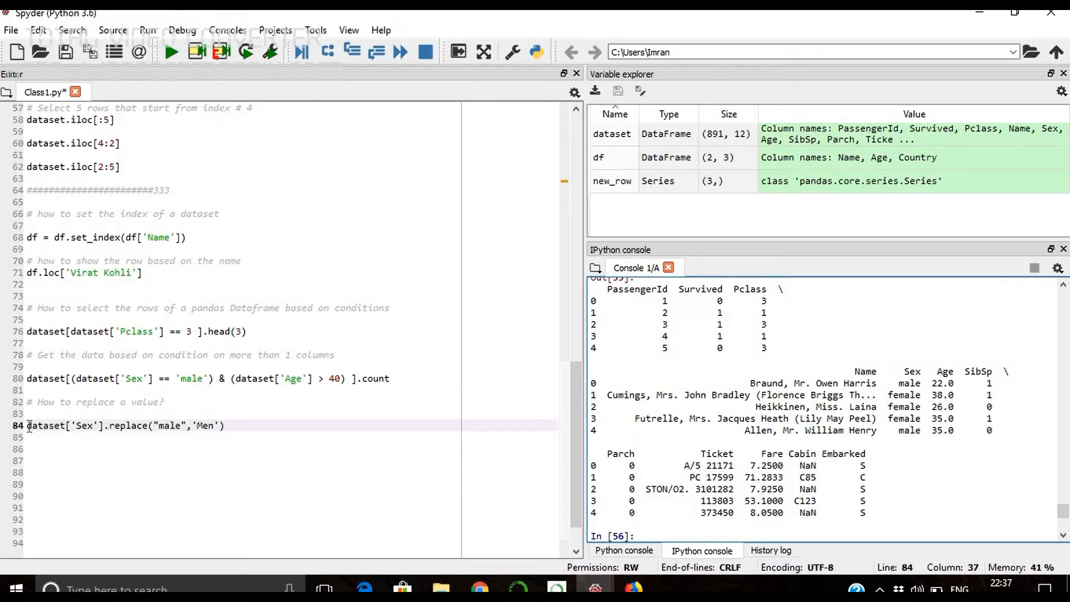
{"action": "left_click", "coordinate": [105, 448]}
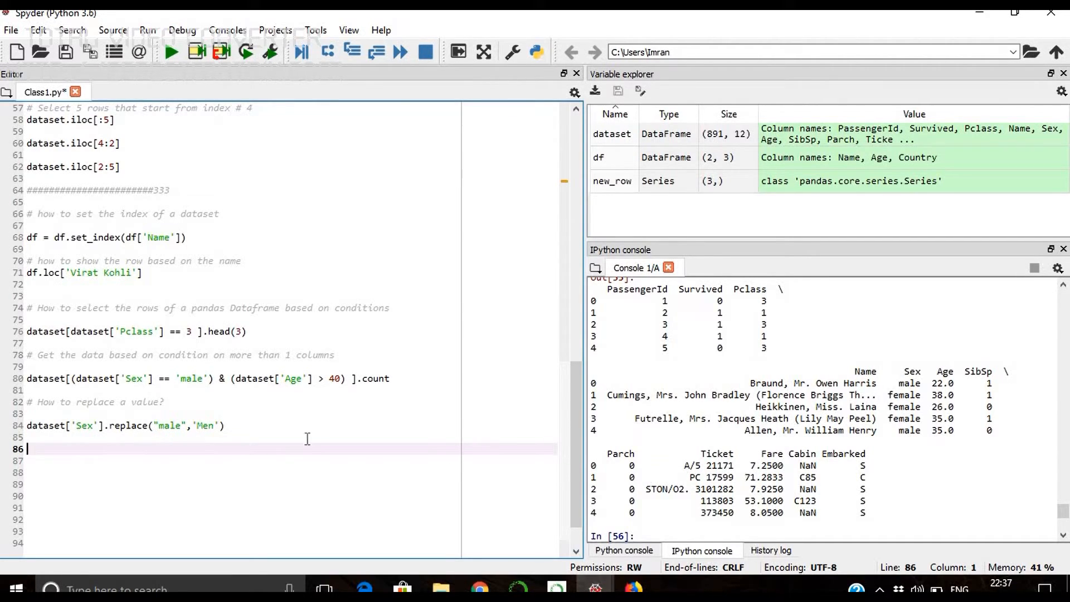
{"action": "mouse_move", "coordinate": [148, 482]}
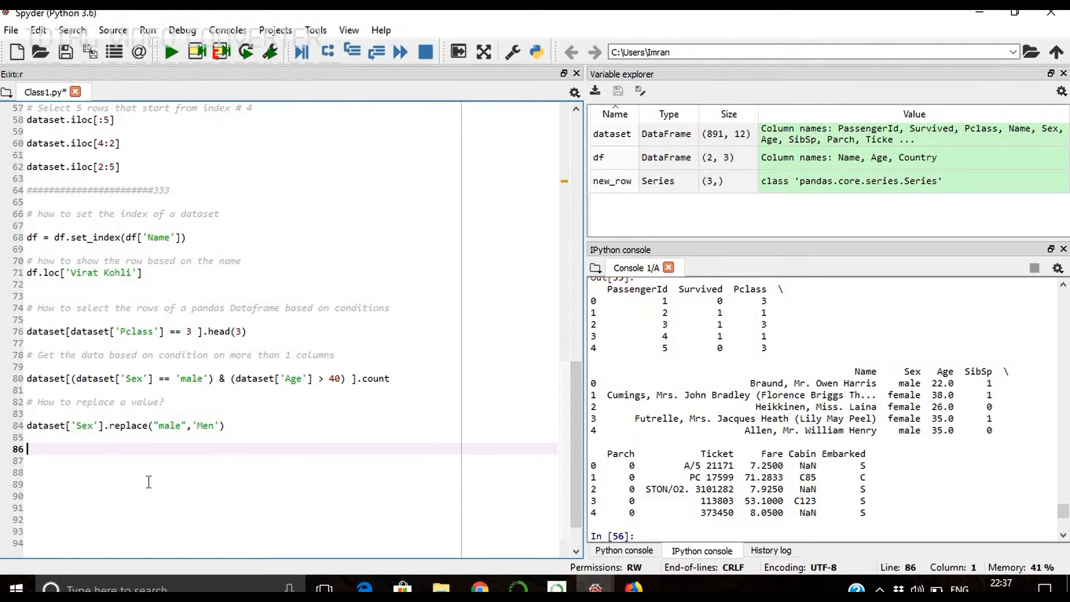
- Start line 86 assigning dataset['col1'] from dataset['Sex'].replace
{"action": "type", "text": "data"}
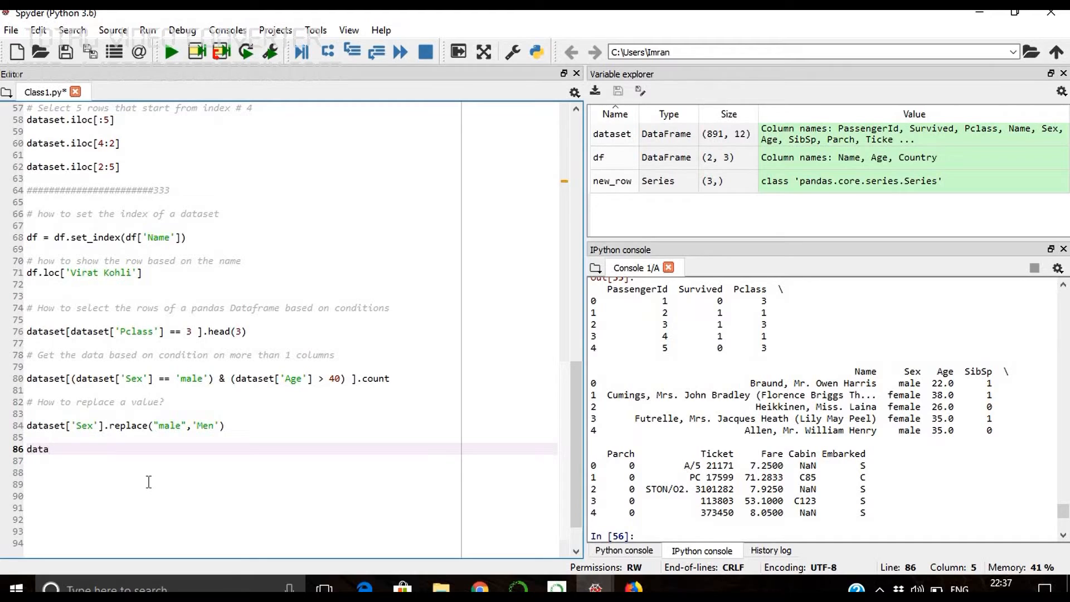
{"action": "type", "text": "['']"}
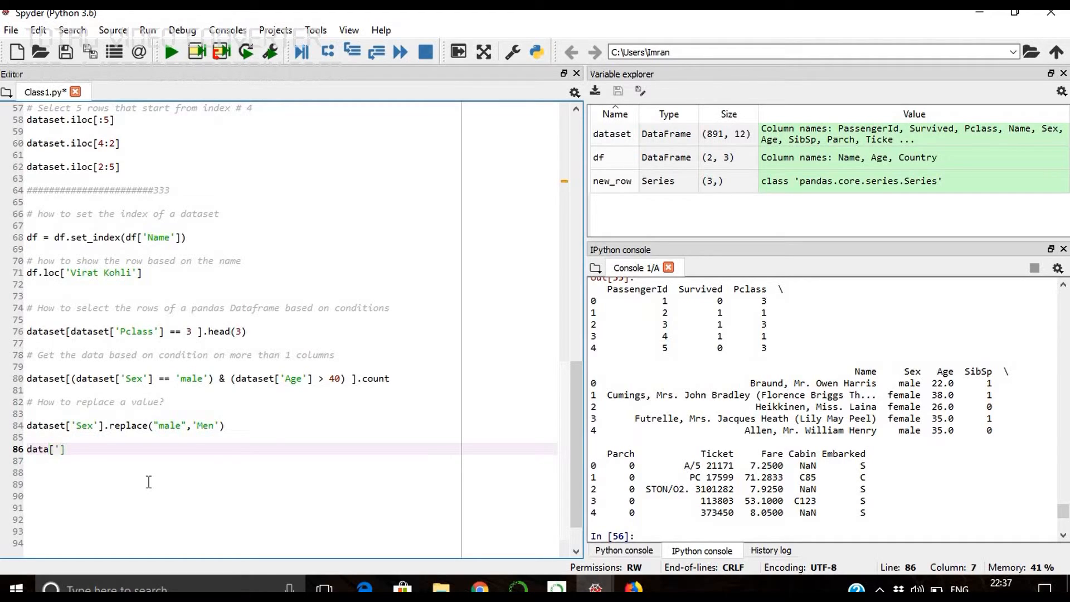
{"action": "type", "text": "col1"}
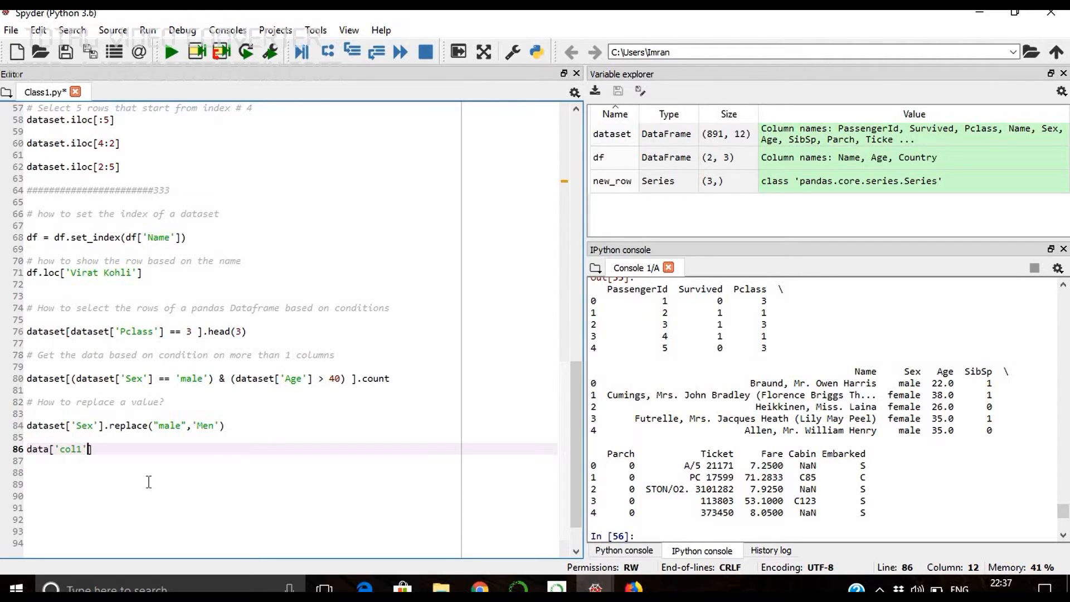
{"action": "type", "text": "="}
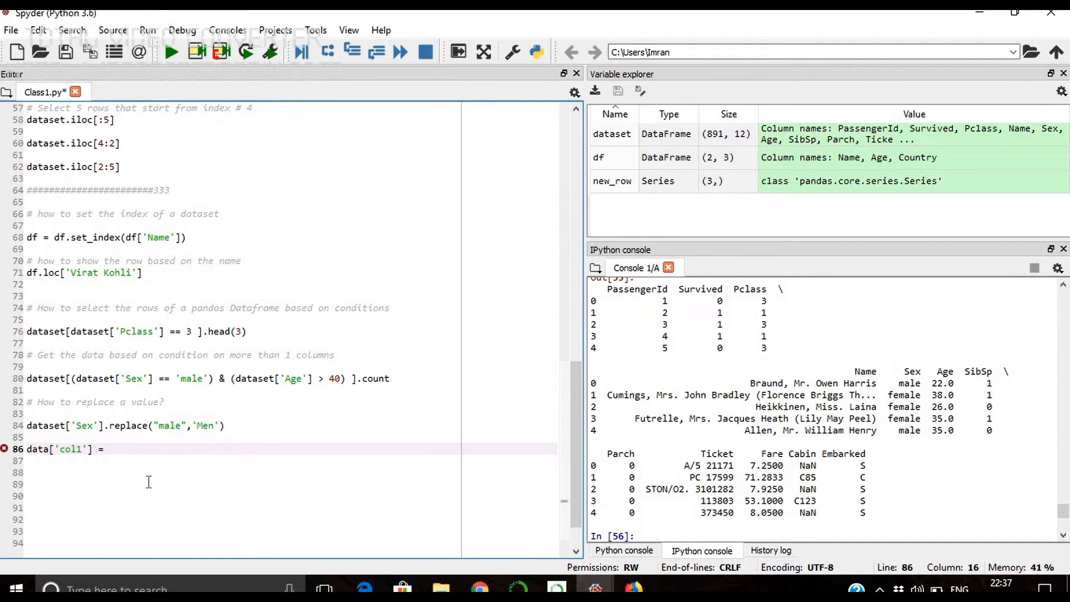
{"action": "type", "text": "data"}
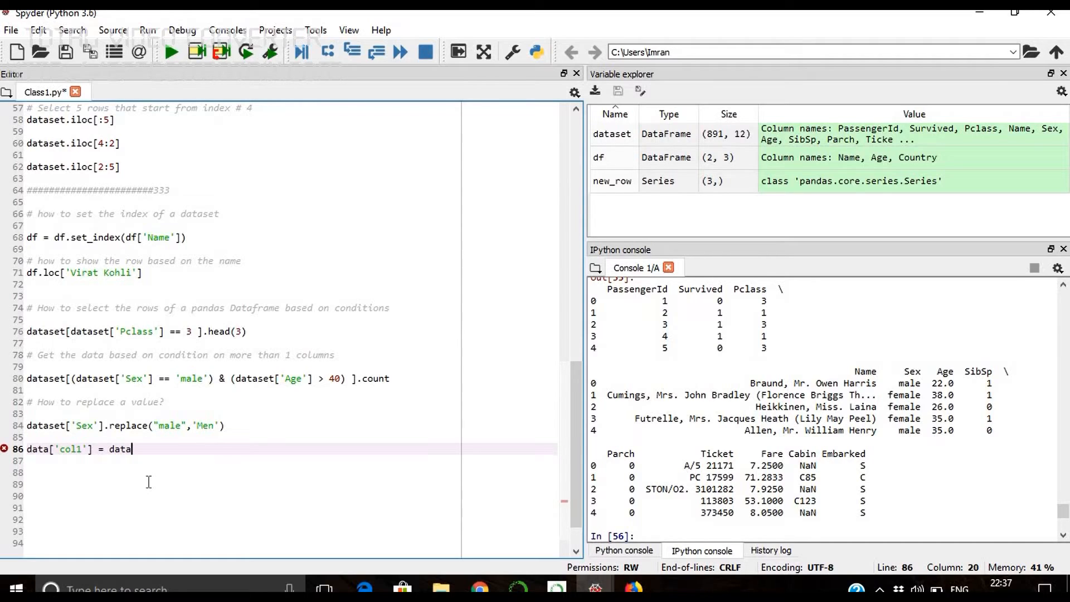
{"action": "type", "text": "set[]"}
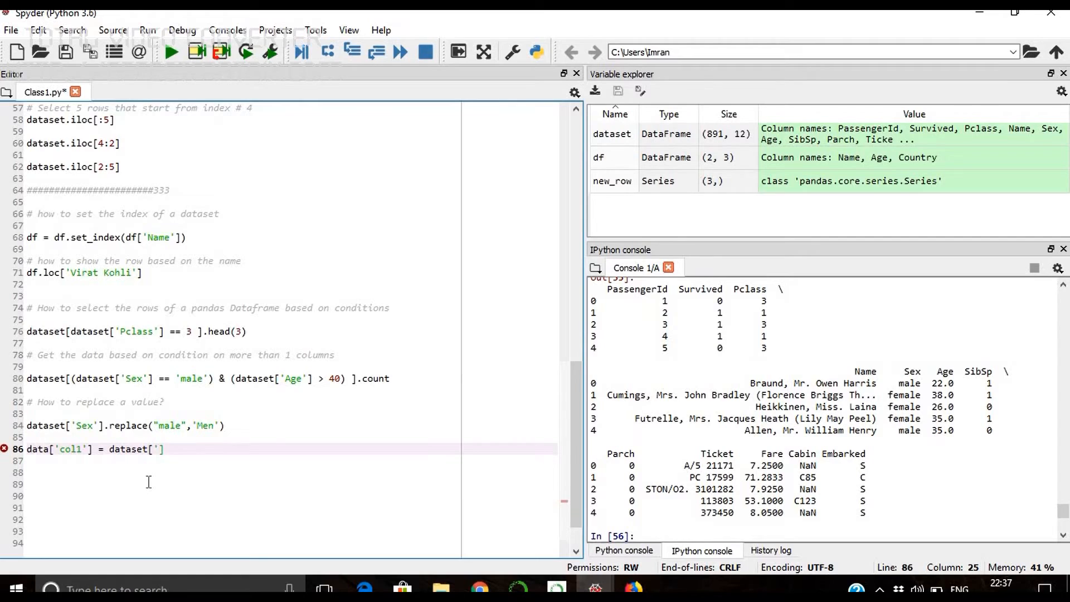
{"action": "type", "text": "Sex']"}
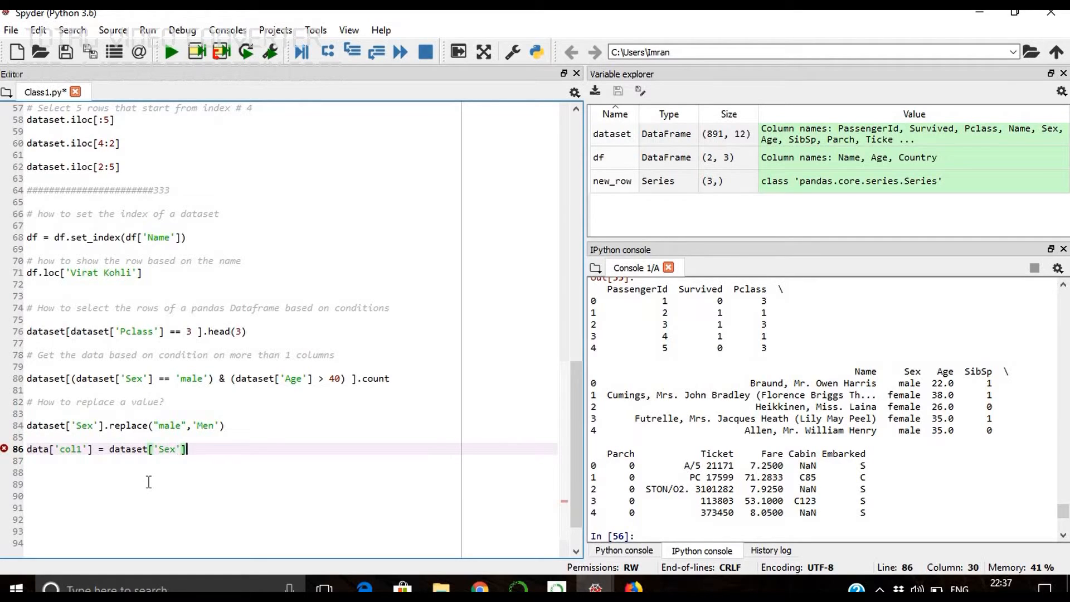
{"action": "type", "text": ".replac"}
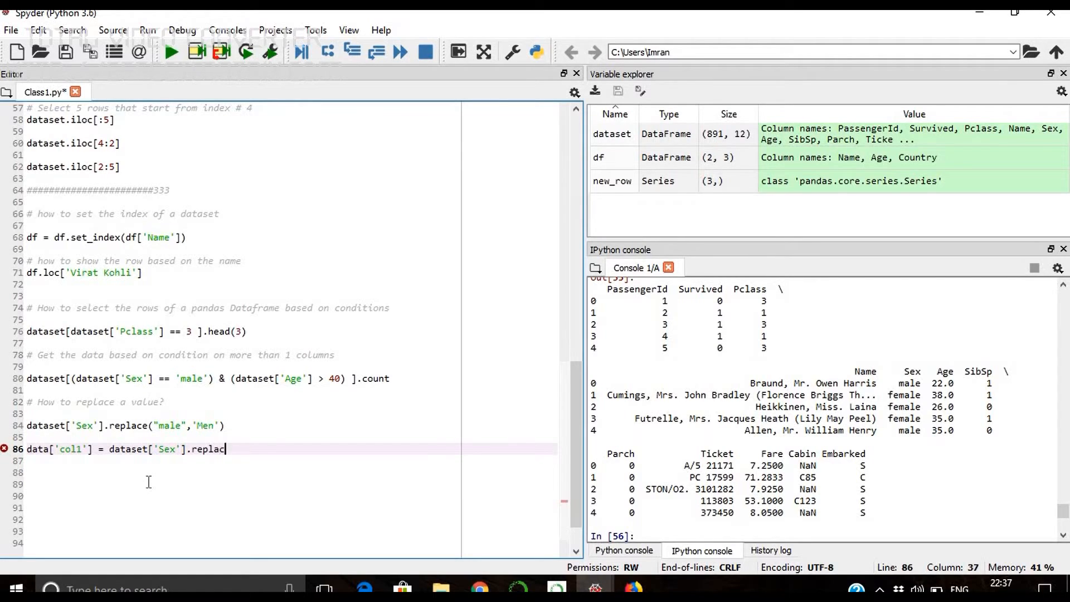
{"action": "type", "text": "e"}
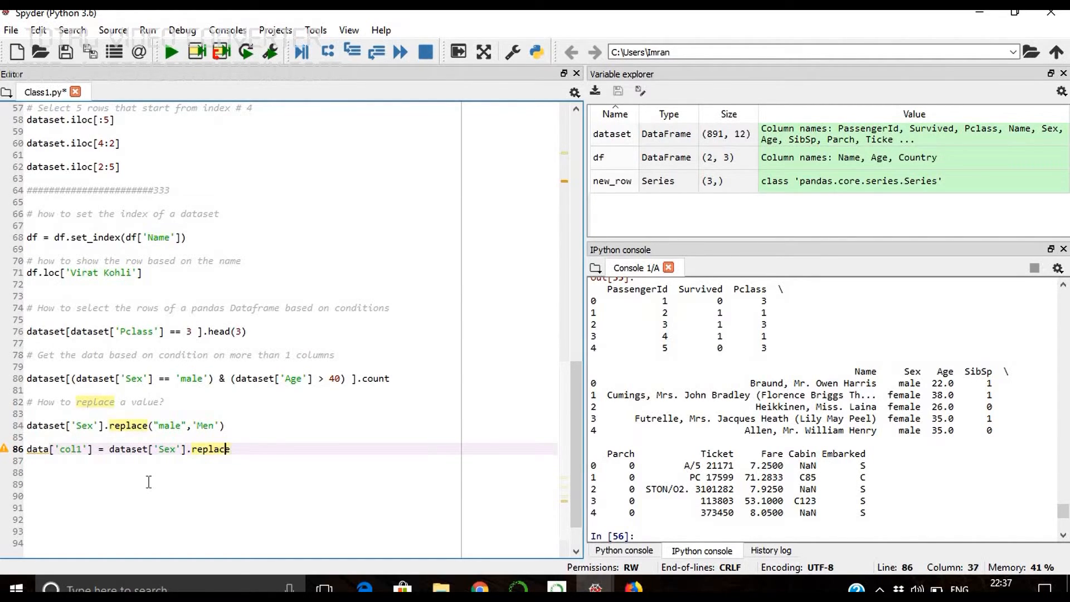
- Finish the line with ("male",'Men') so col1 stores the replaced Sex values, giving 13 columns
{"action": "left_click", "coordinate": [50, 448]}
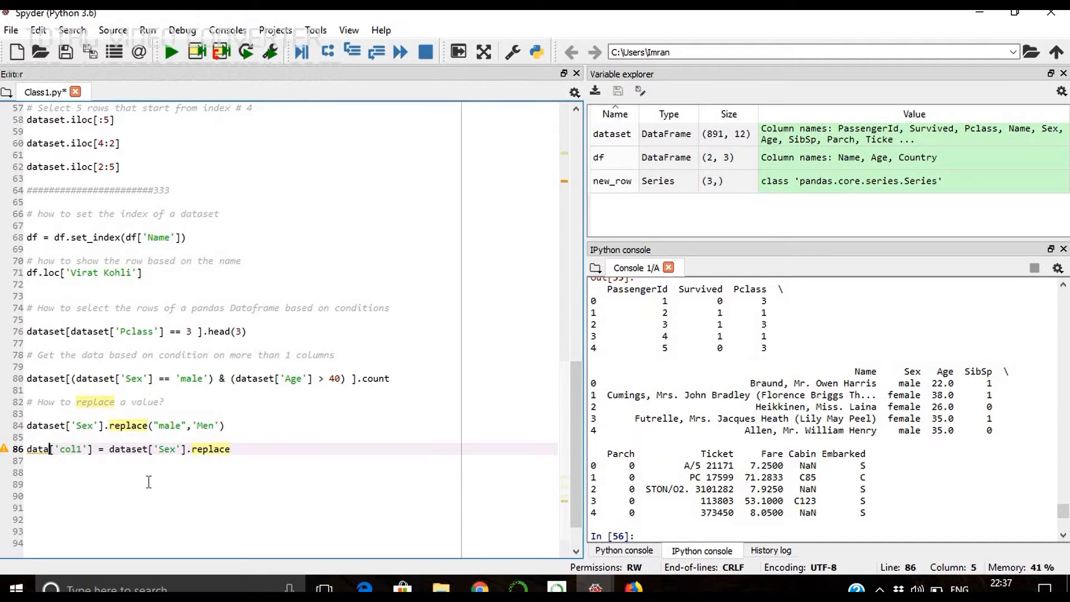
{"action": "type", "text": "set"}
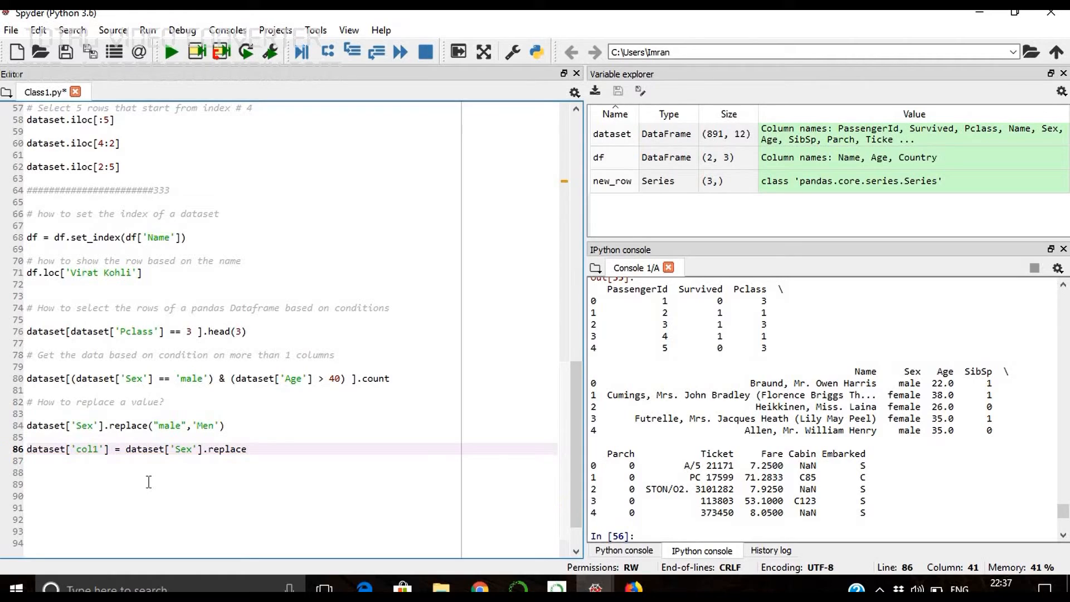
{"action": "type", "text": "(\""}
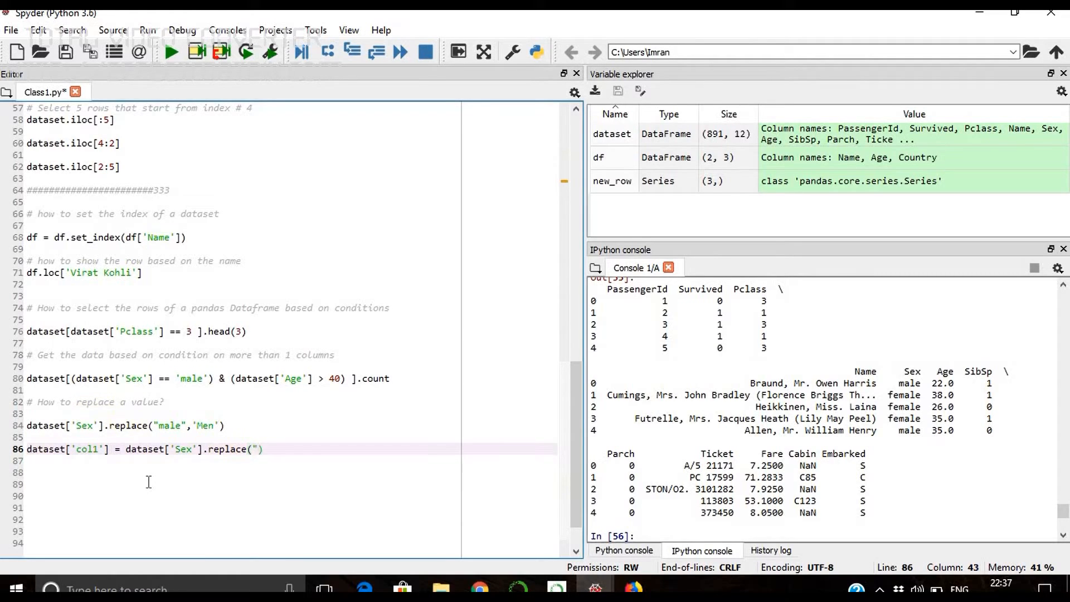
{"action": "type", "text": "\"male"}
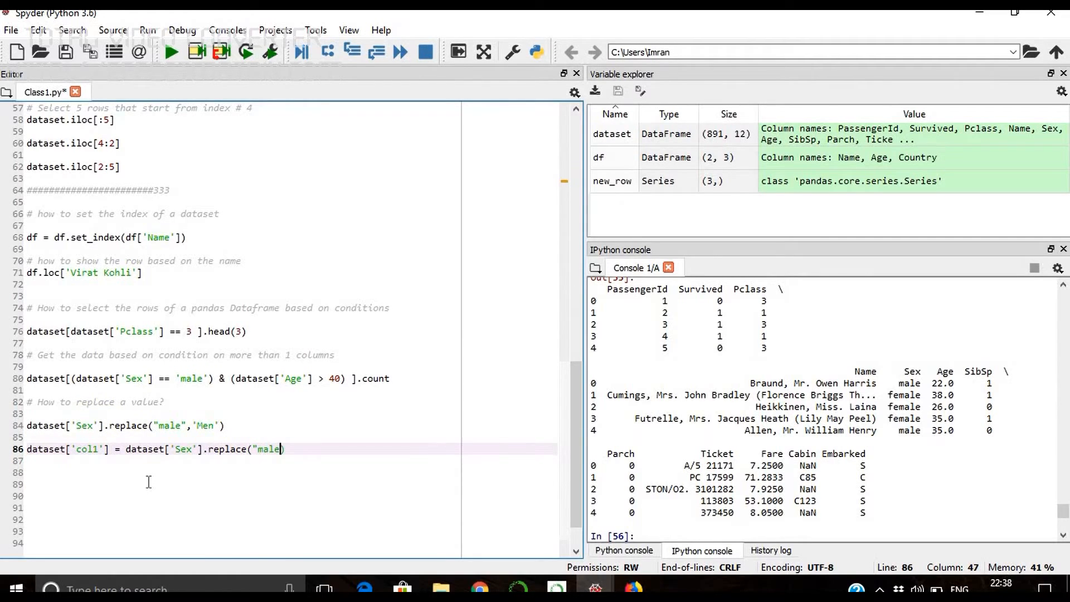
{"action": "type", "text": ",'"}
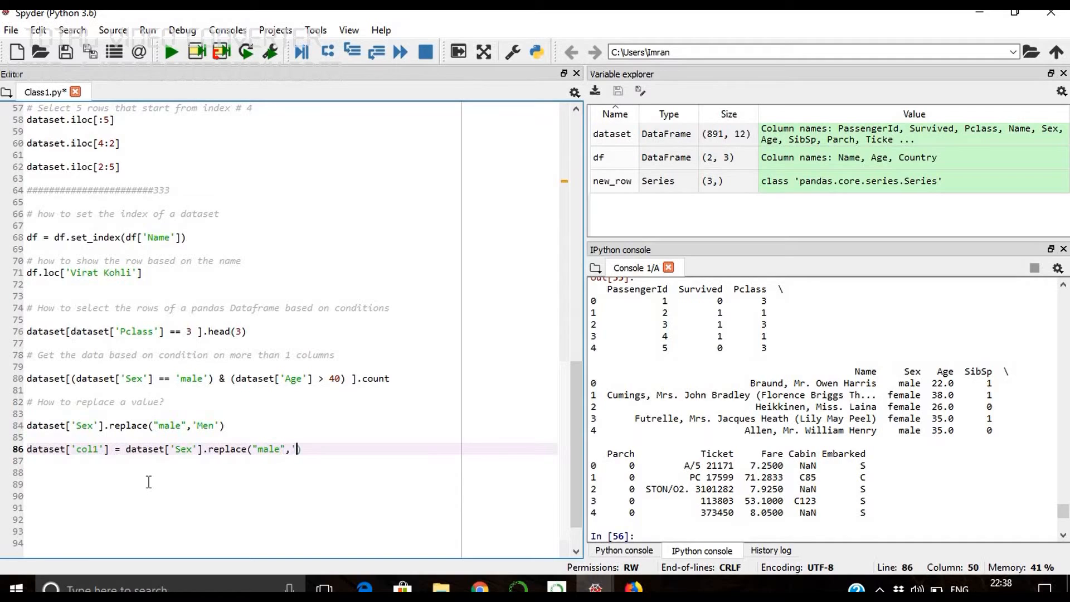
{"action": "type", "text": "Men)"}
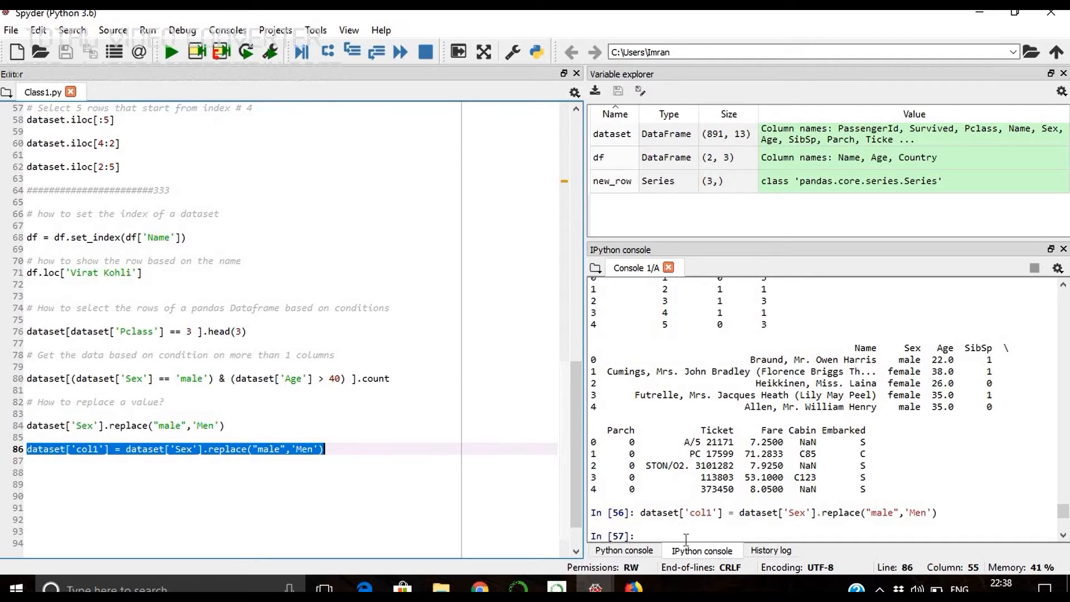
- Run dataset.head() showing col1 holds Men for male passengers and female otherwise
{"action": "type", "text": "dataset"}
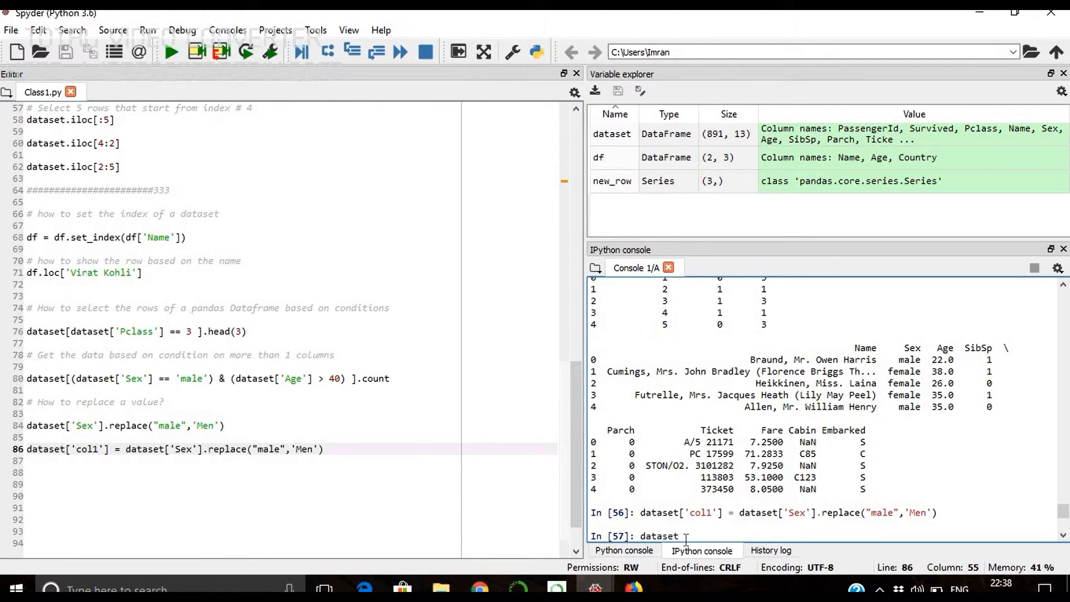
{"action": "type", "text": ".head("}
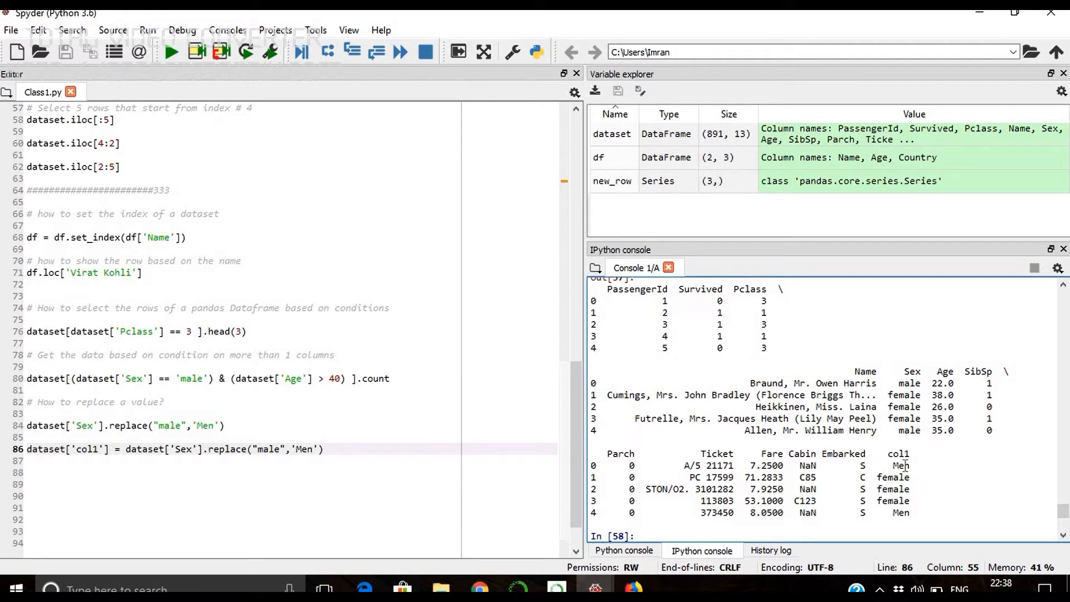
{"action": "mouse_move", "coordinate": [698, 453]}
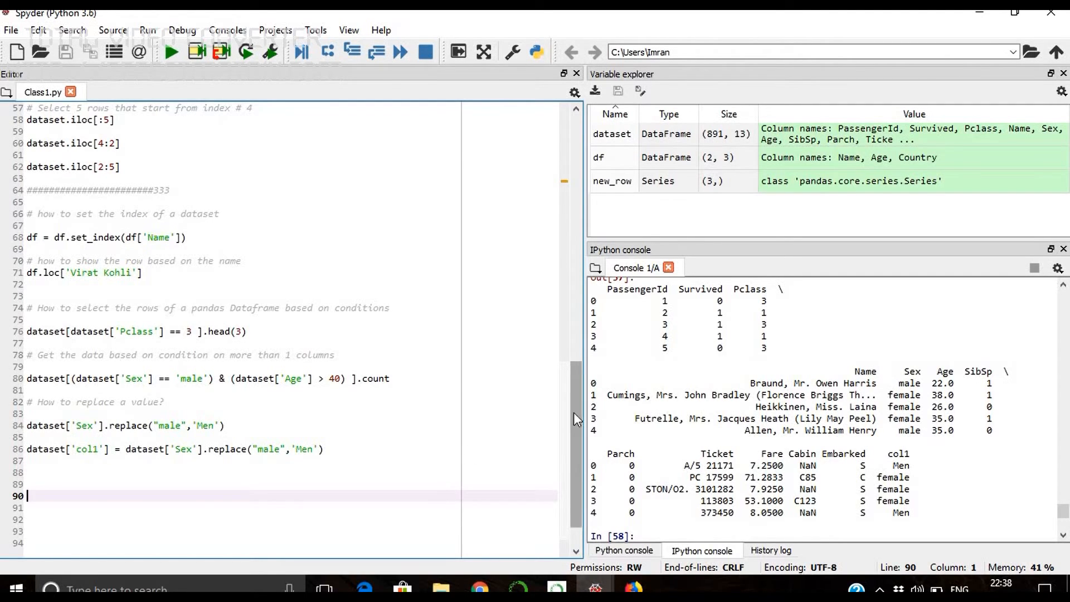
- Append '- Completed' to the replace-a-value topic in the header and select the rename-a-column topic text
{"action": "scroll", "scroll_direction": "up", "scroll_amount": 3}
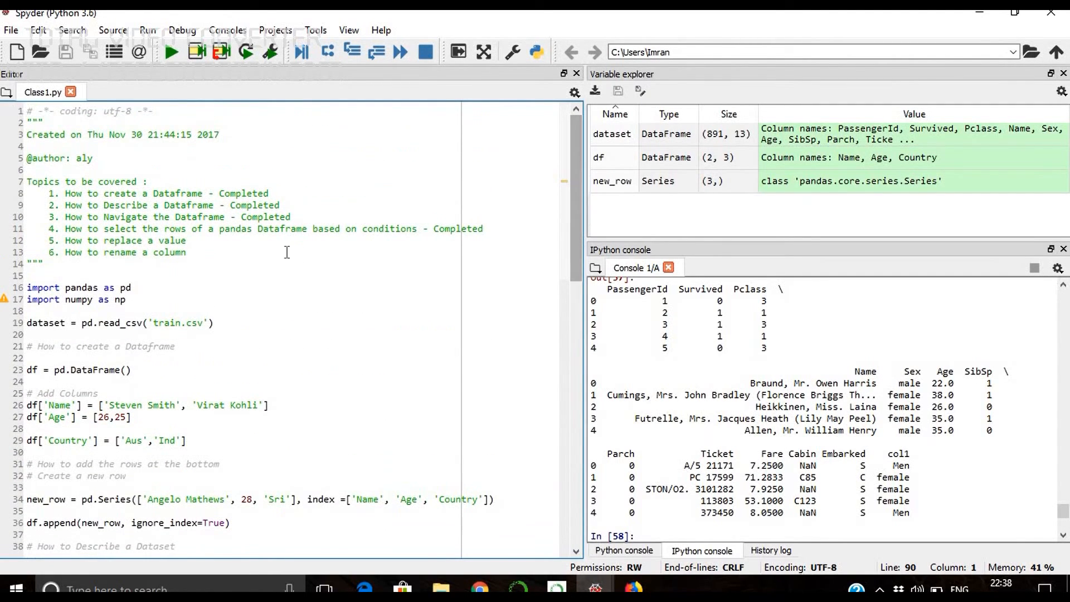
{"action": "left_click", "coordinate": [183, 240]}
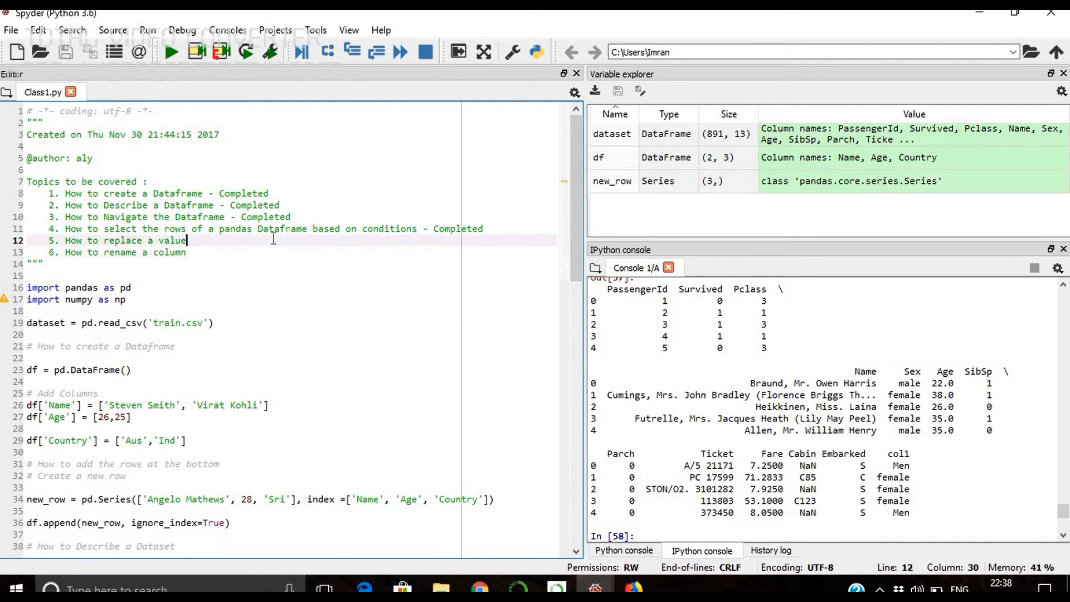
{"action": "type", "text": "-"}
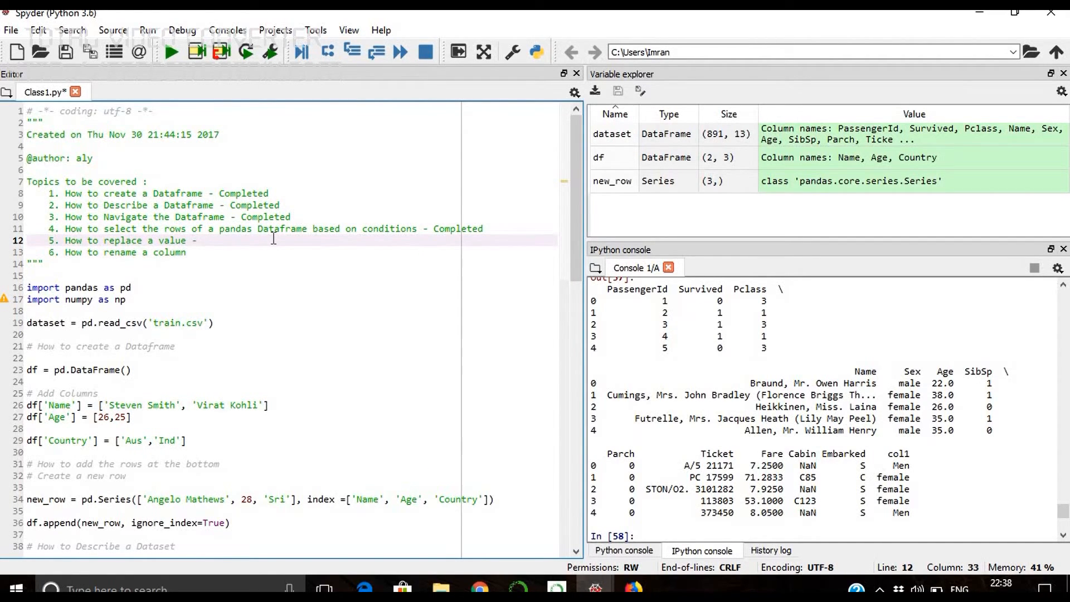
{"action": "type", "text": "- Completed"}
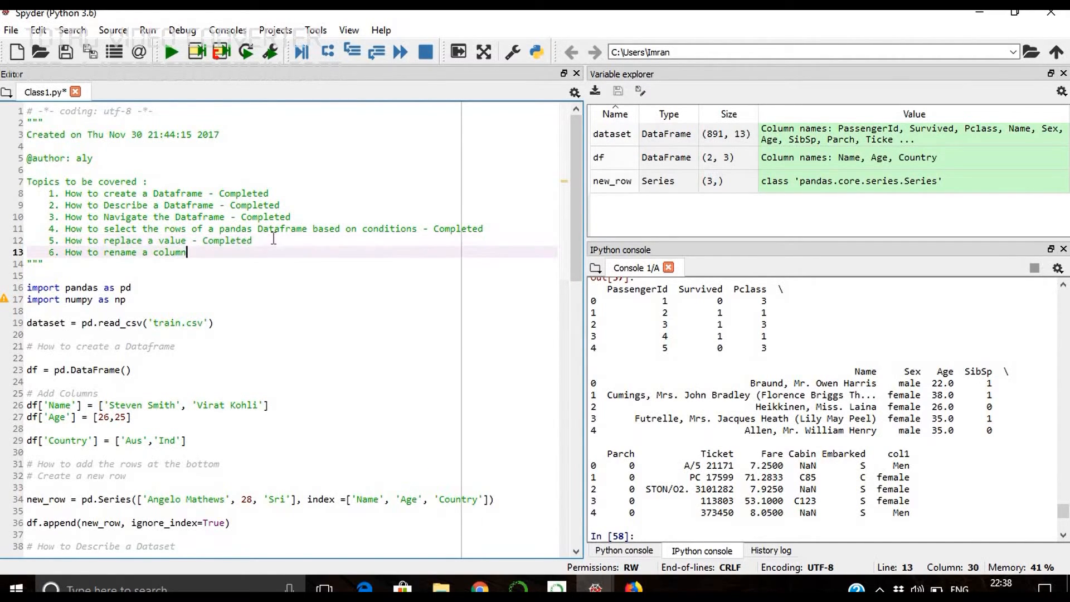
{"action": "double_click", "coordinate": [168, 253]}
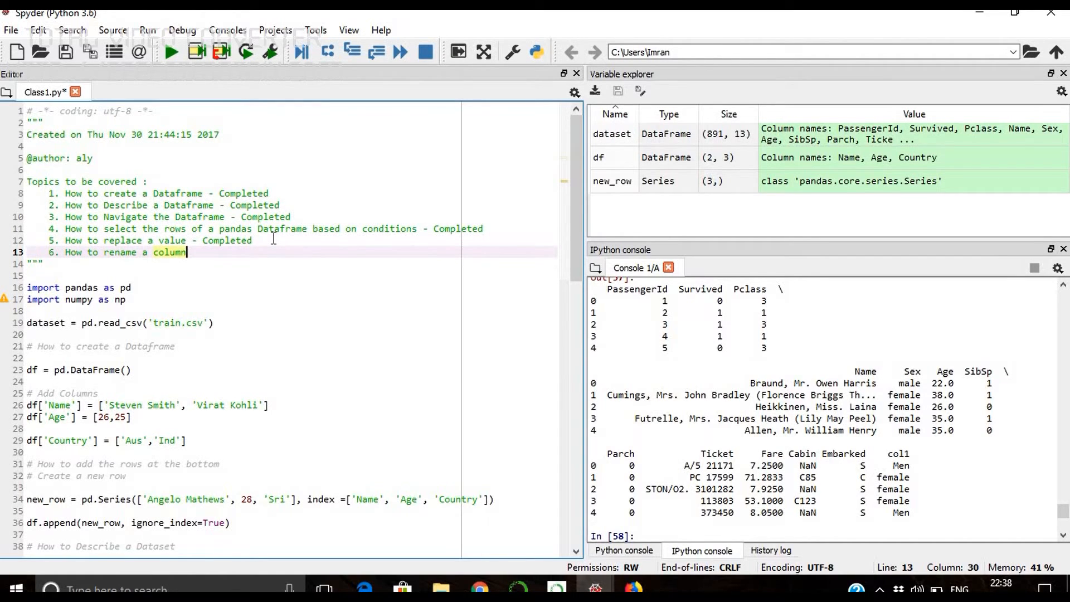
{"action": "double_click", "coordinate": [171, 252]}
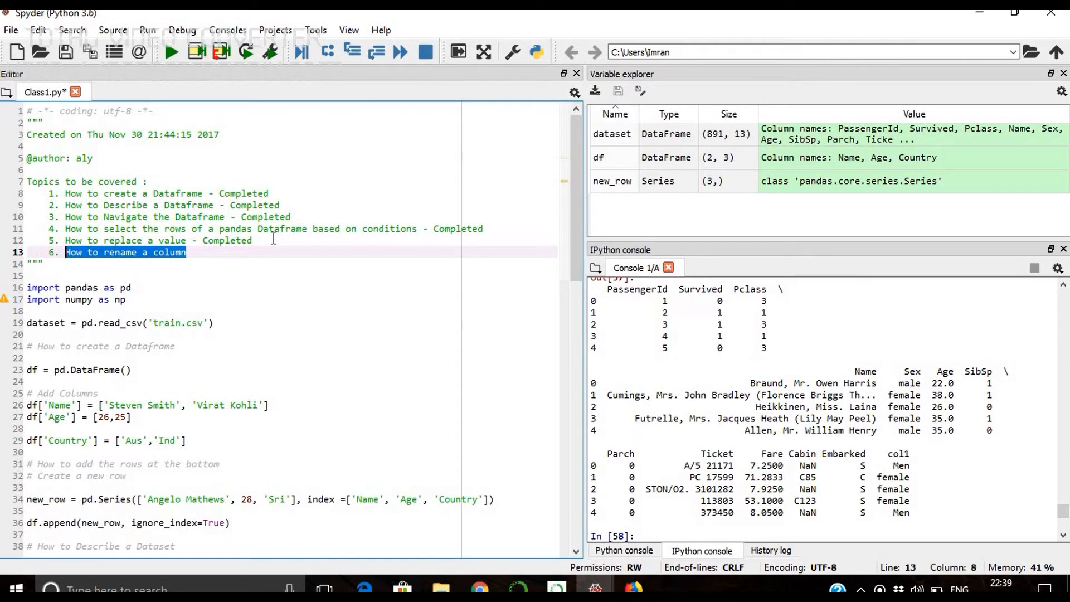
{"action": "mouse_move", "coordinate": [224, 252]}
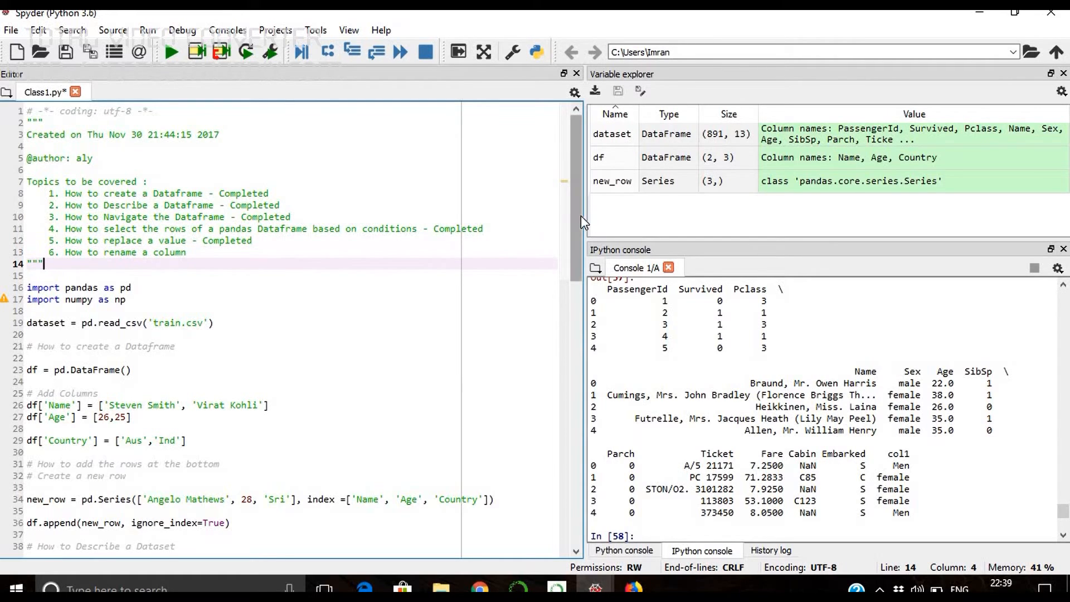
- Add a '# How to rename a column' comment on line 88 and run dataset.info() listing 13 columns with col1
{"action": "scroll", "scroll_direction": "down", "scroll_amount": 3}
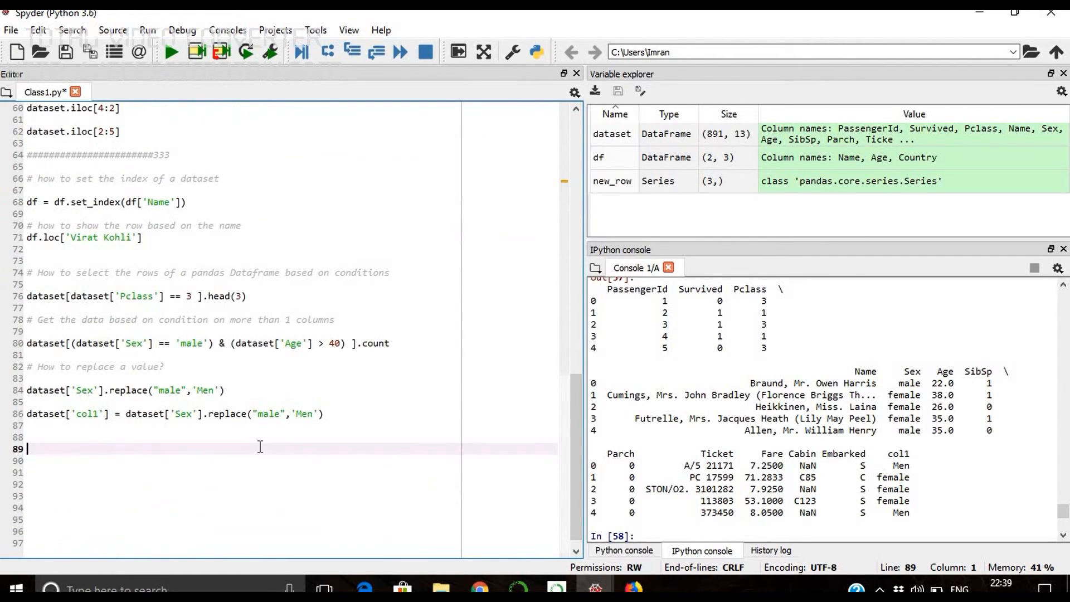
{"action": "type", "text": "# How to rename a column"}
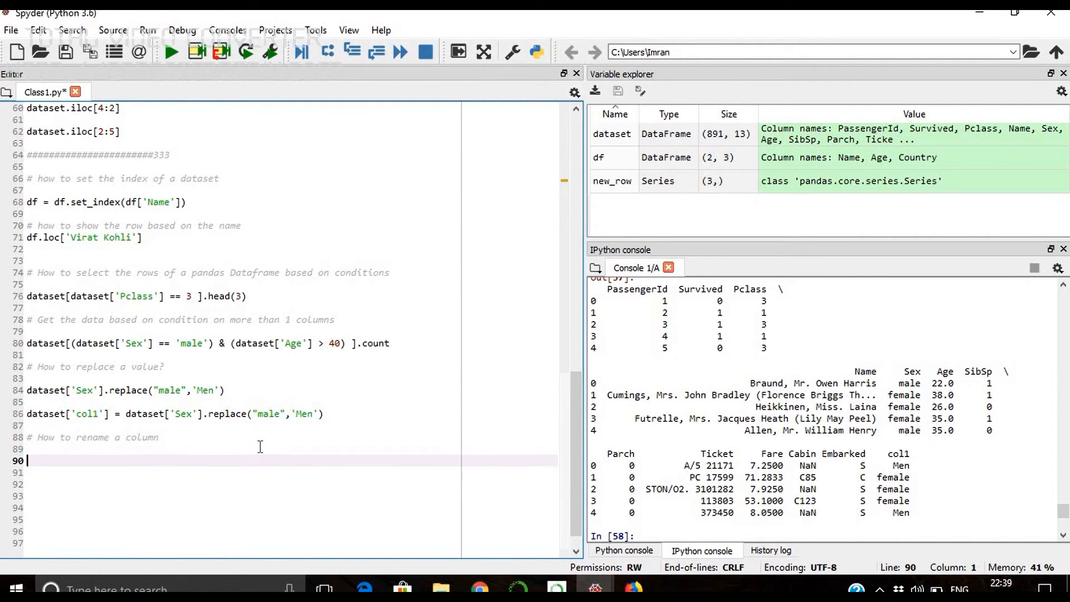
{"action": "type", "text": "da"}
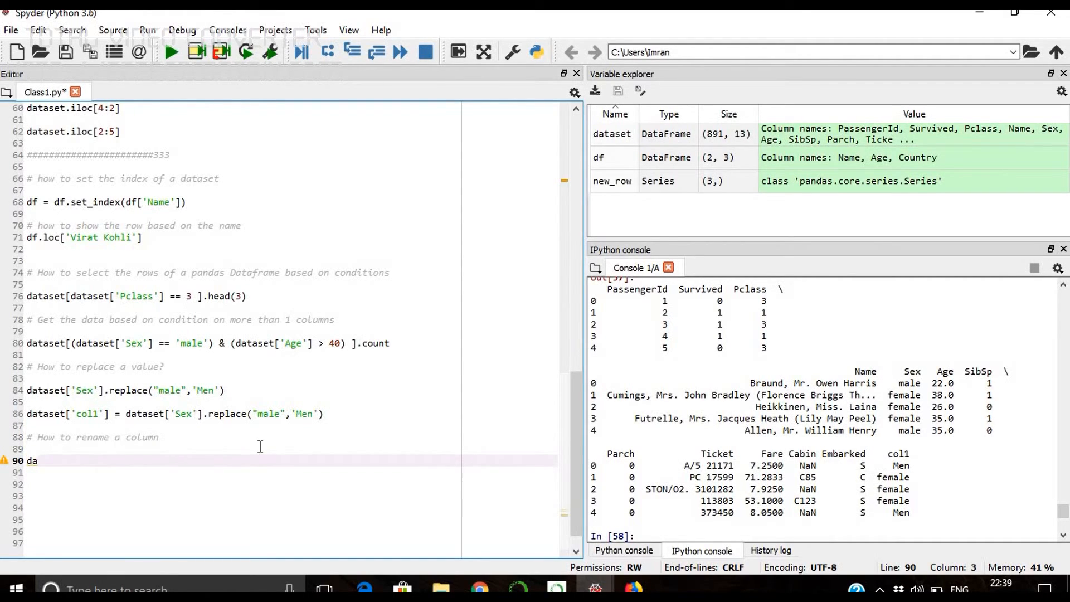
{"action": "mouse_move", "coordinate": [395, 476]}
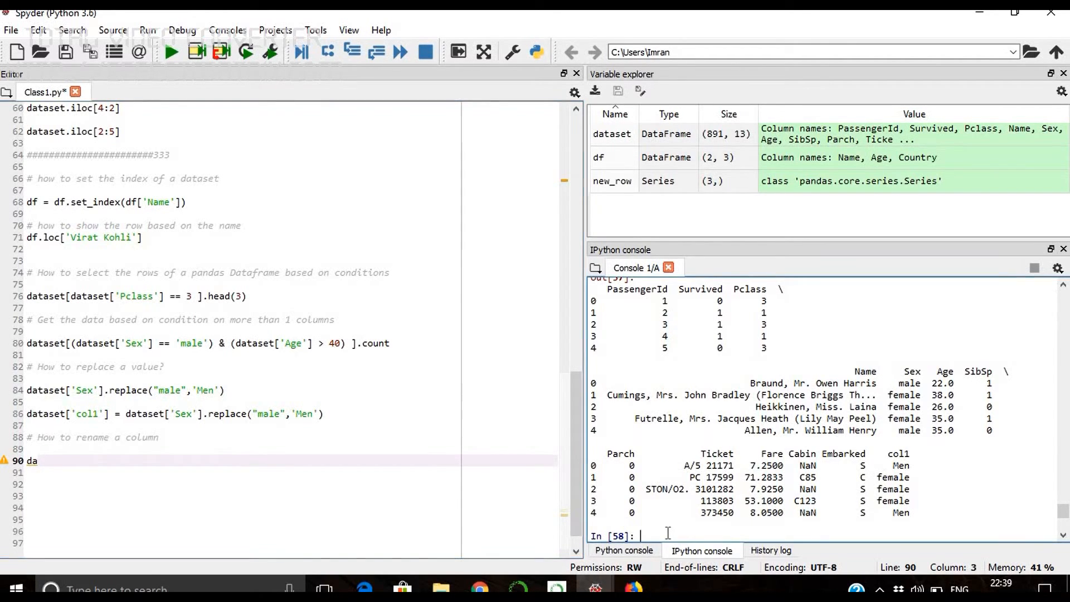
{"action": "type", "text": "dataset.info("}
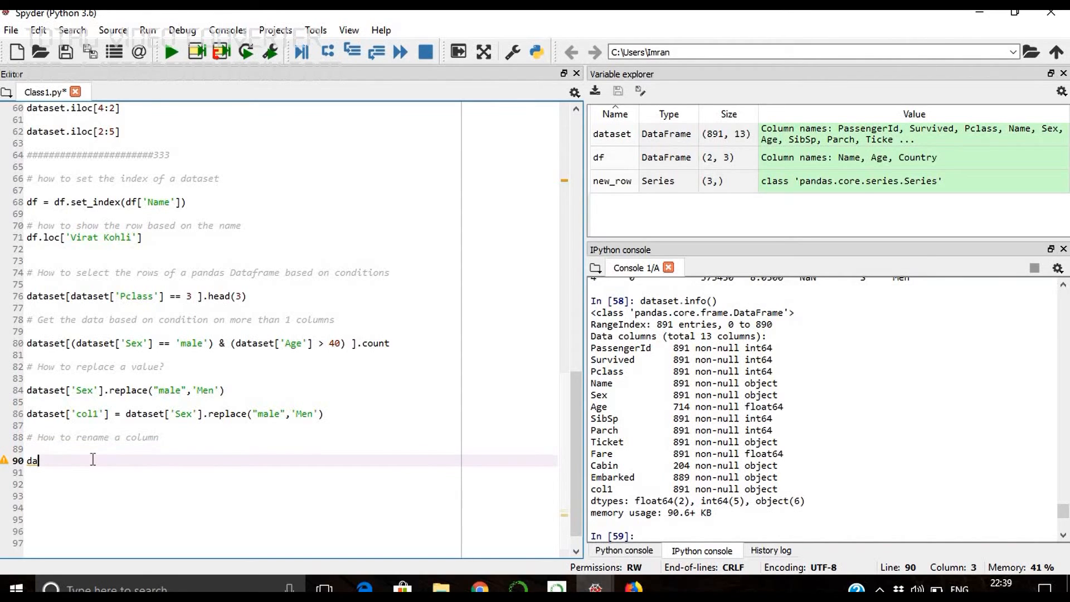
- Write and run dataset.rename(columns={'col1': 'col2'}), printing the 891 × 13 dataset
{"action": "type", "text": "taset"}
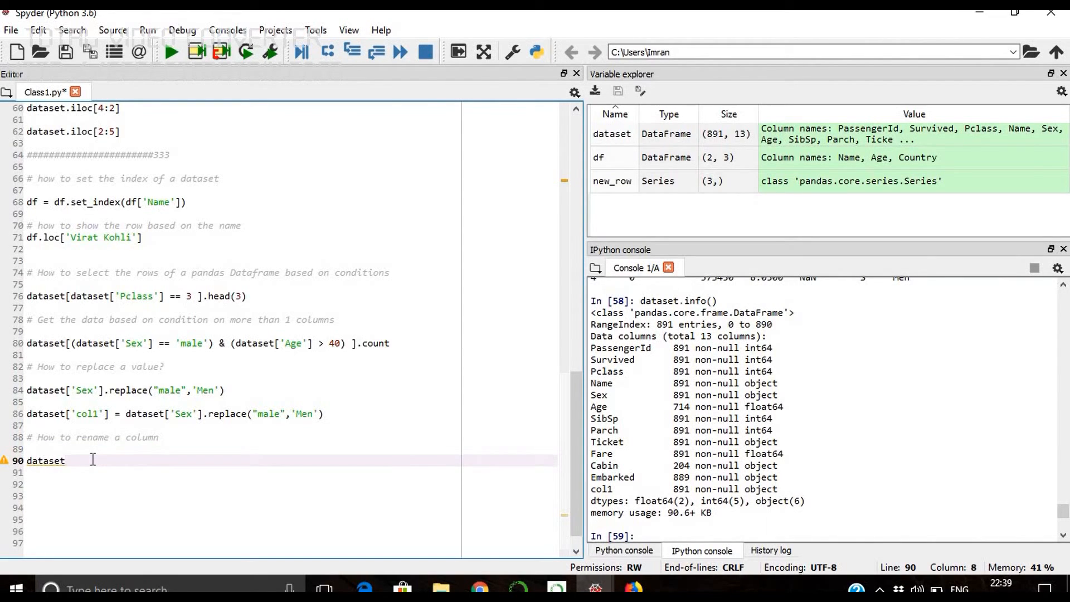
{"action": "type", "text": "."}
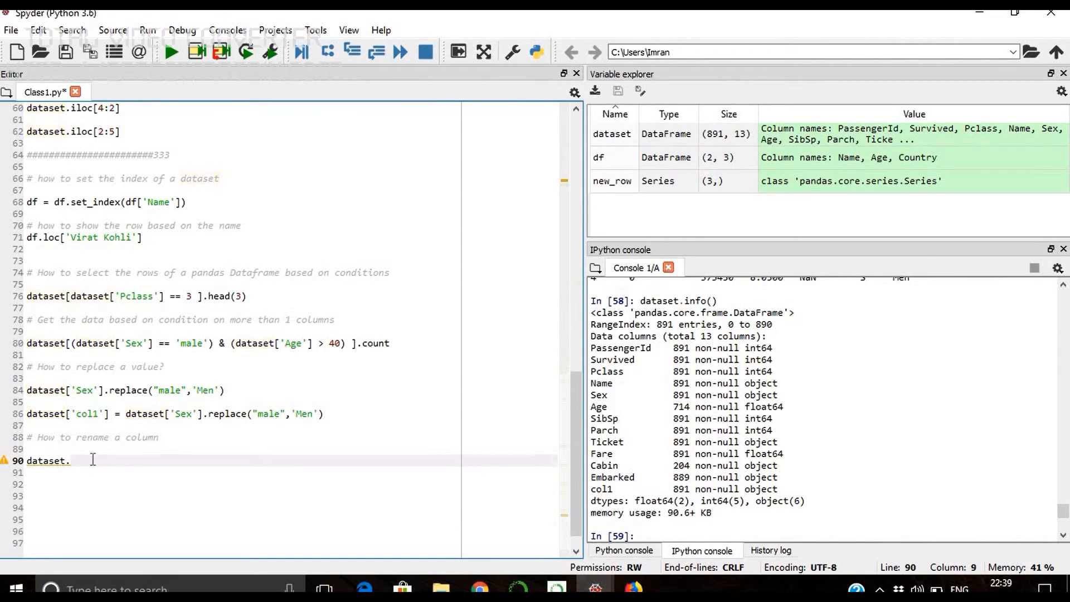
{"action": "type", "text": "rena"}
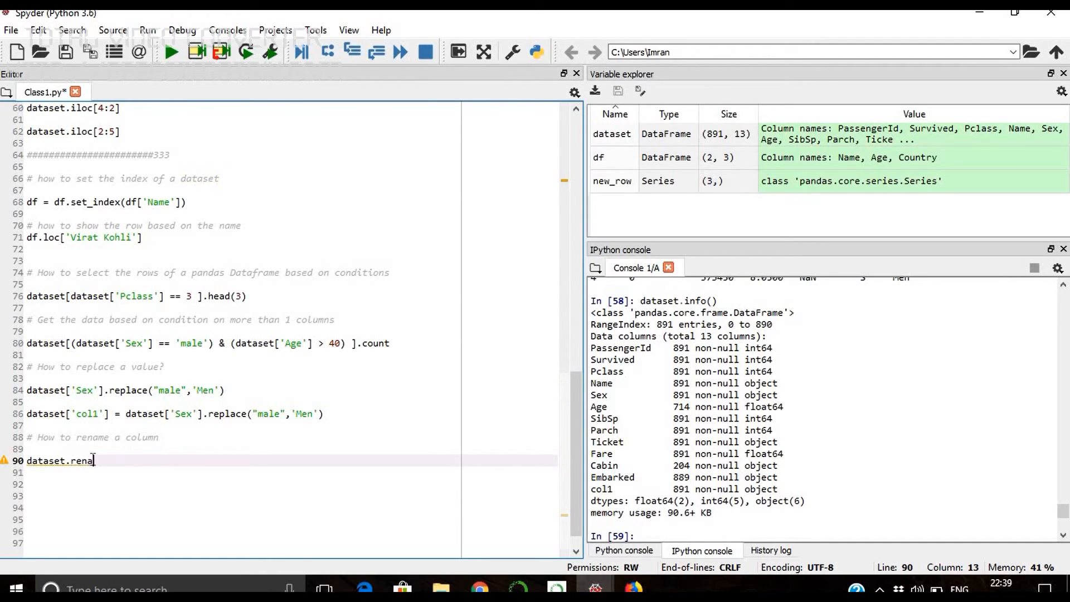
{"action": "type", "text": "me"}
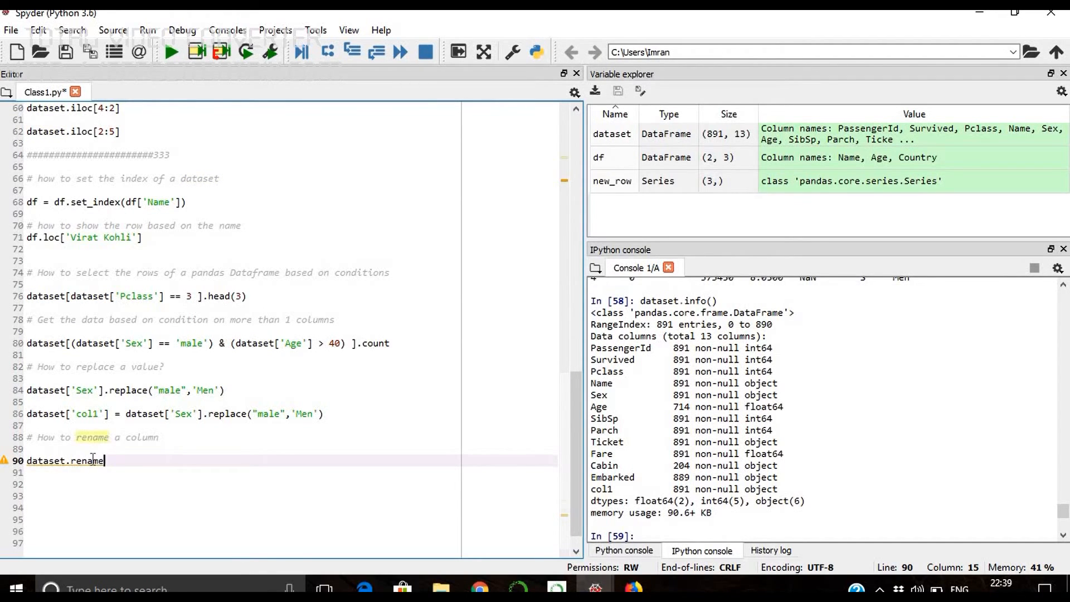
{"action": "type", "text": "(col)"}
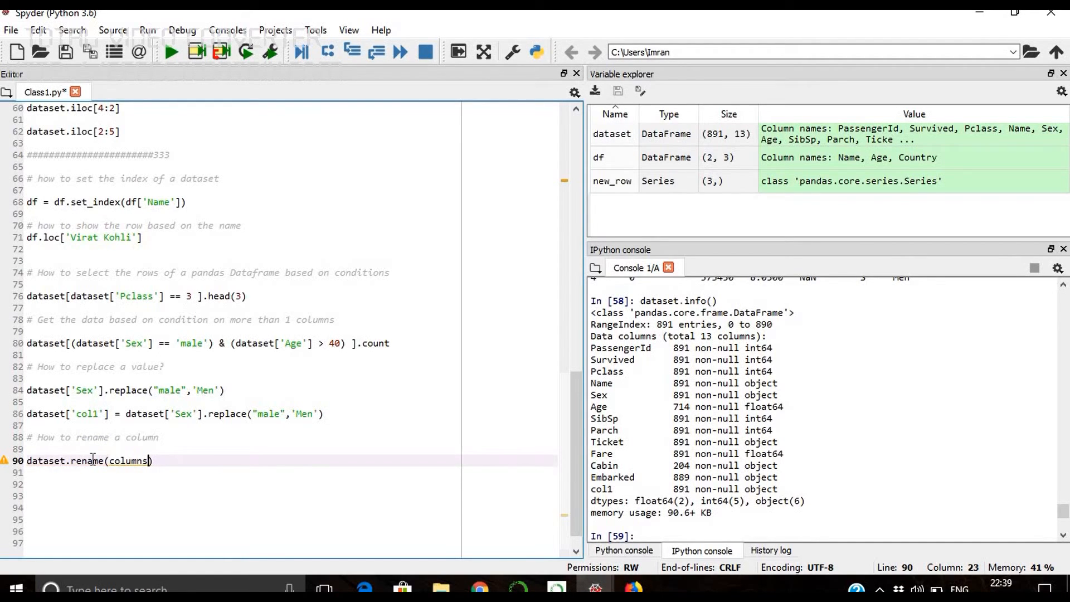
{"action": "type", "text": "="}
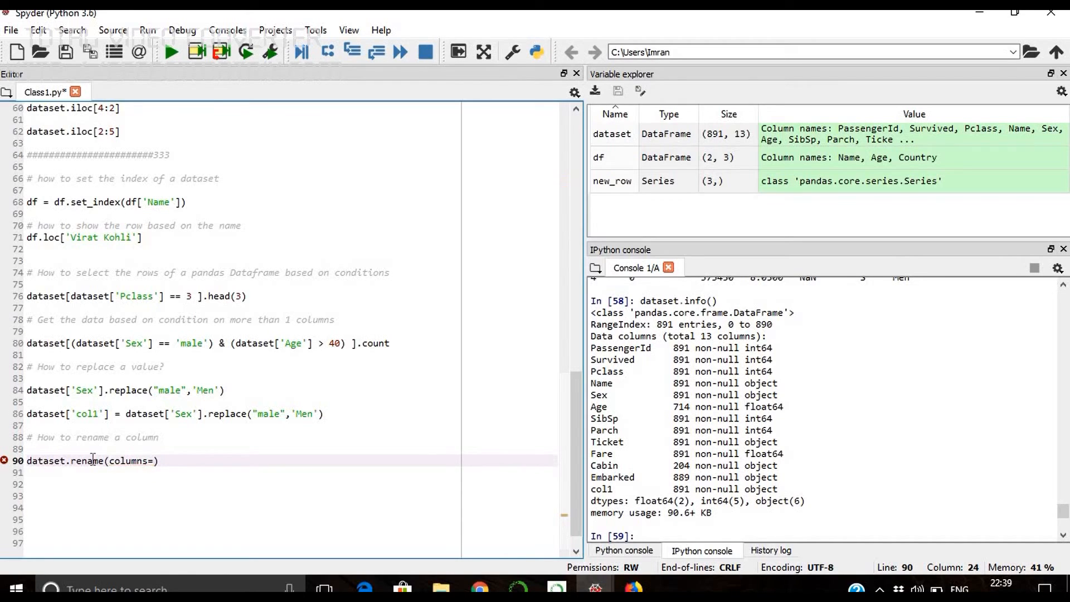
{"action": "type", "text": "{}"}
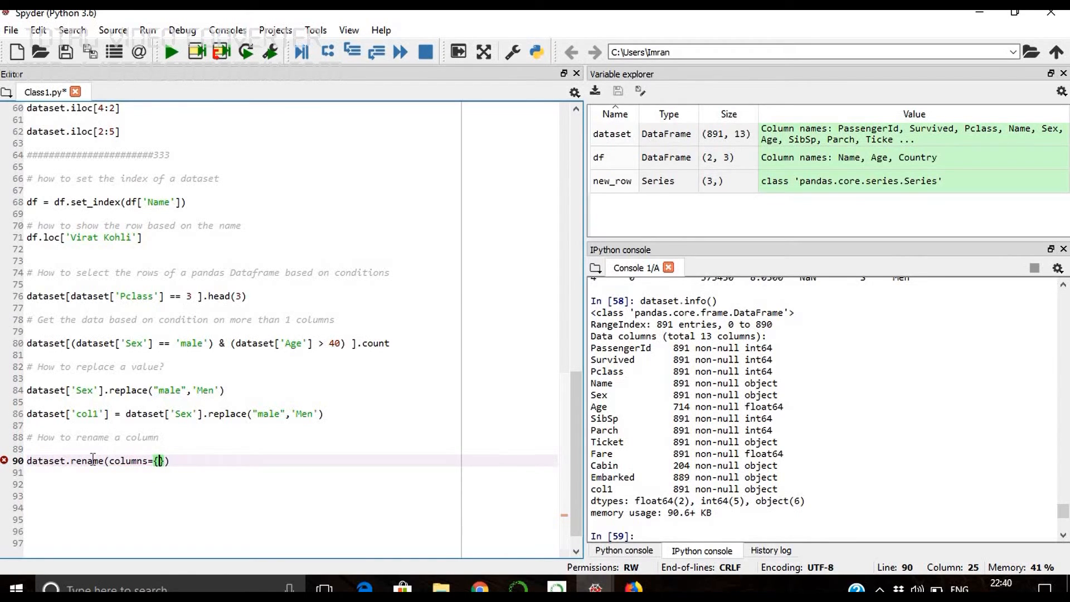
{"action": "type", "text": "'col1"}
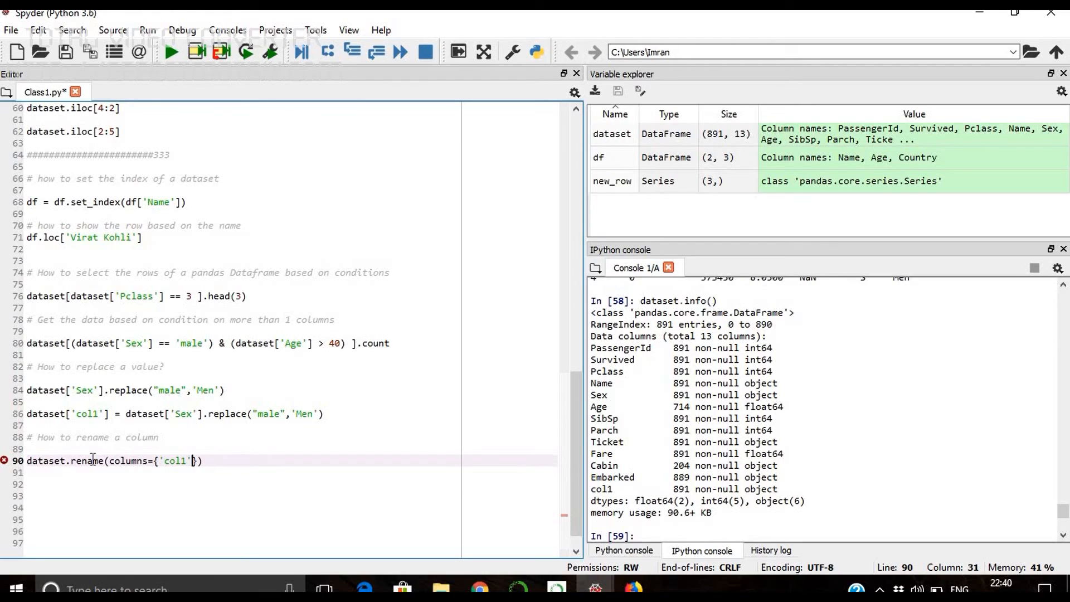
{"action": "type", "text": ": 'c"}
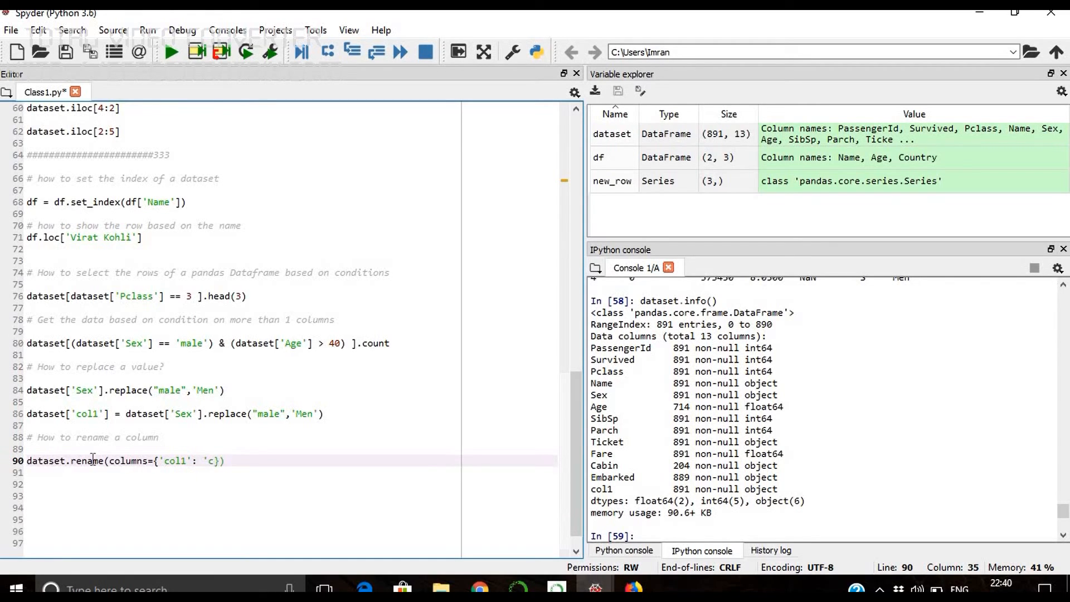
{"action": "type", "text": "ol2'"}
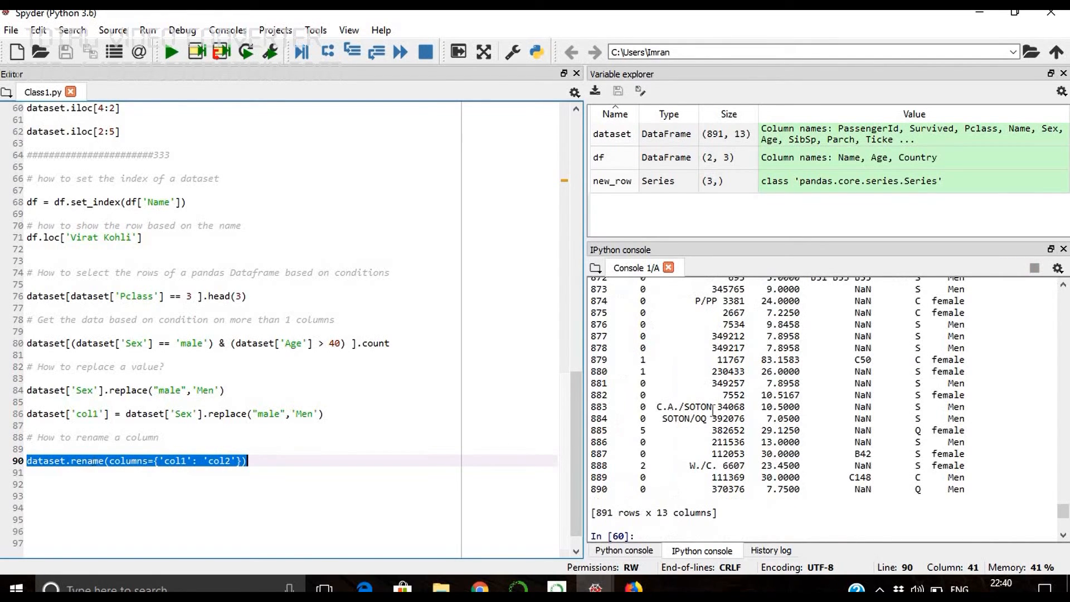
- Run dataset.info() showing col1 still unrenamed, then prefix the rename line with 'dataset ='
{"action": "scroll", "scroll_direction": "down", "scroll_amount": 3}
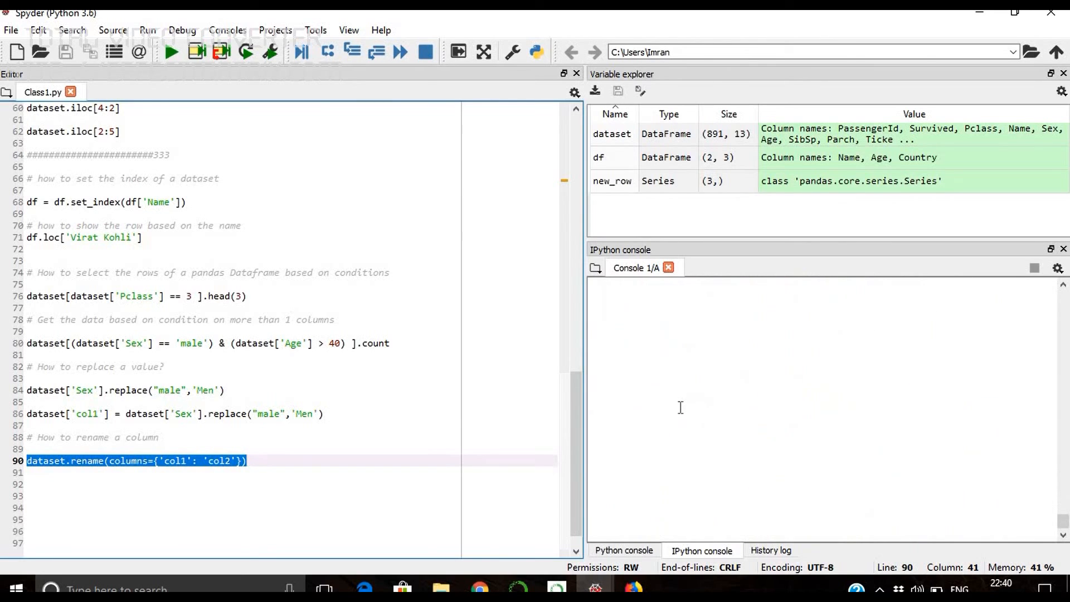
{"action": "key", "text": "f9"}
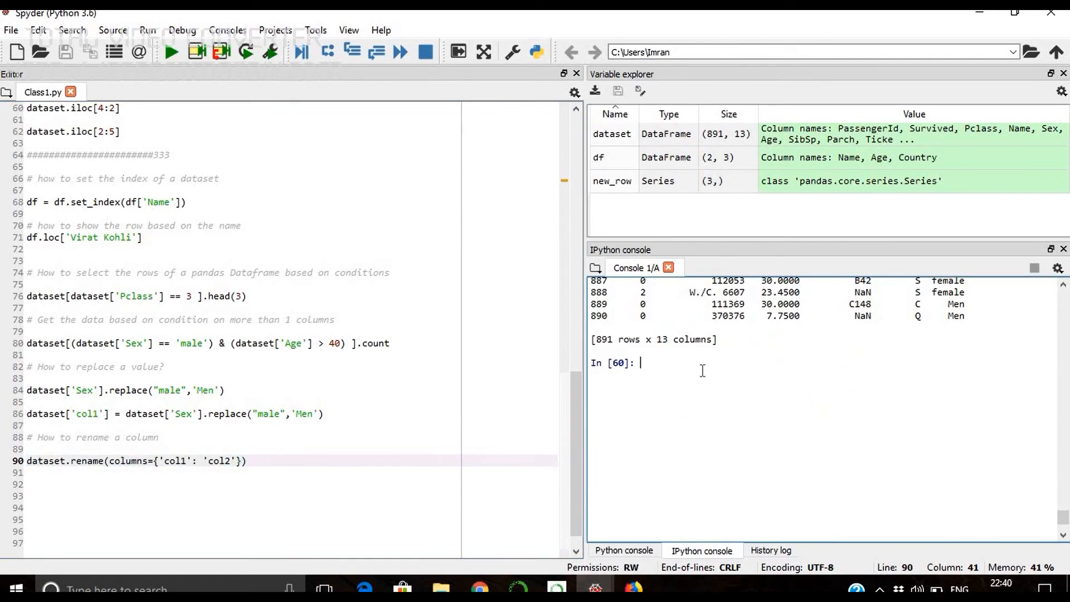
{"action": "type", "text": "dataset"}
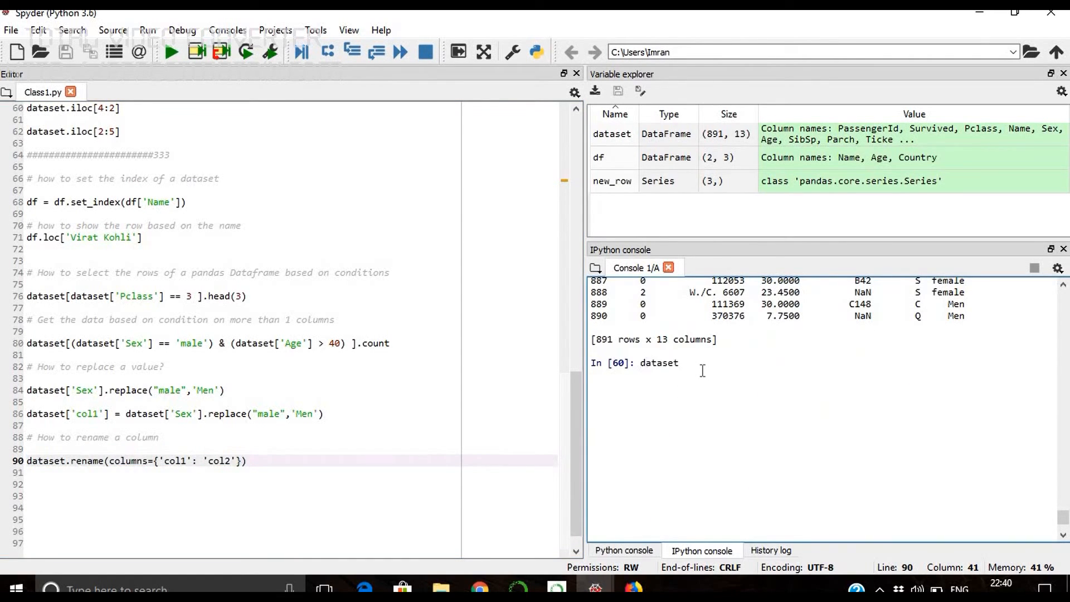
{"action": "type", "text": ".head"}
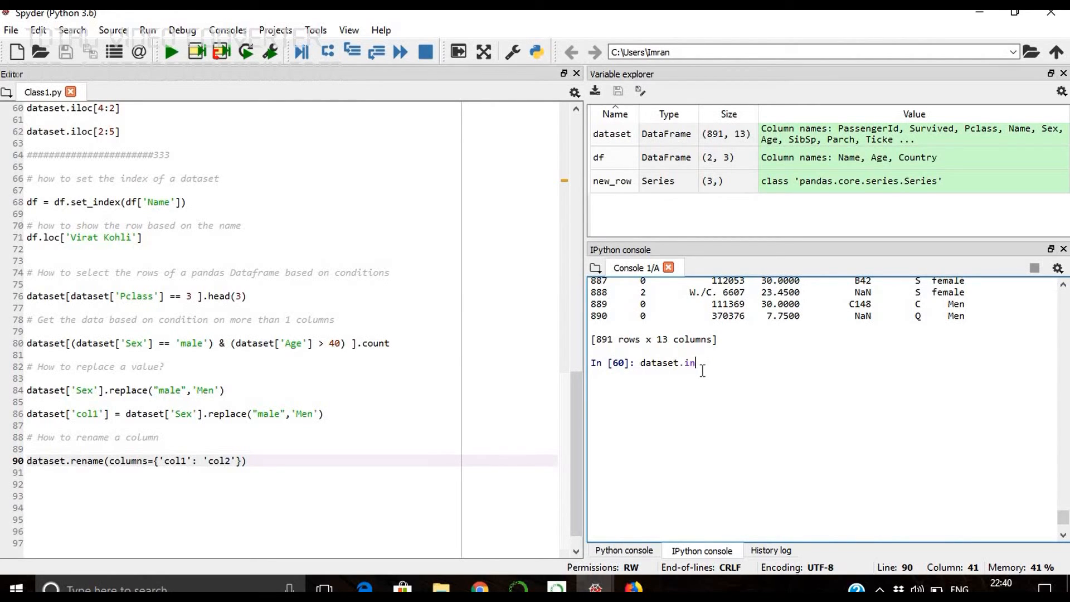
{"action": "type", "text": "fo()"}
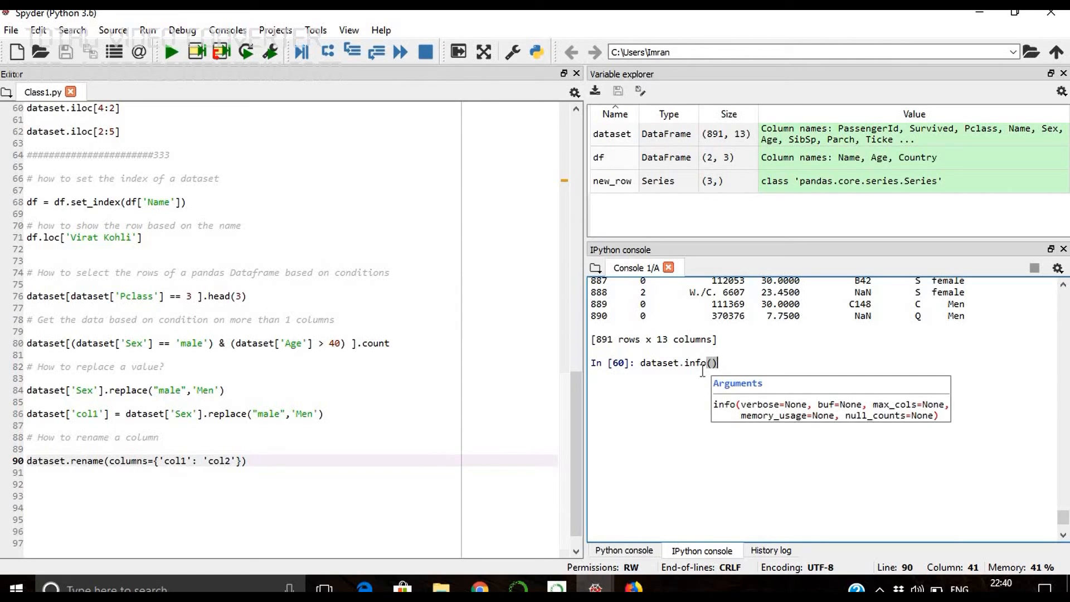
{"action": "key", "text": "Return"}
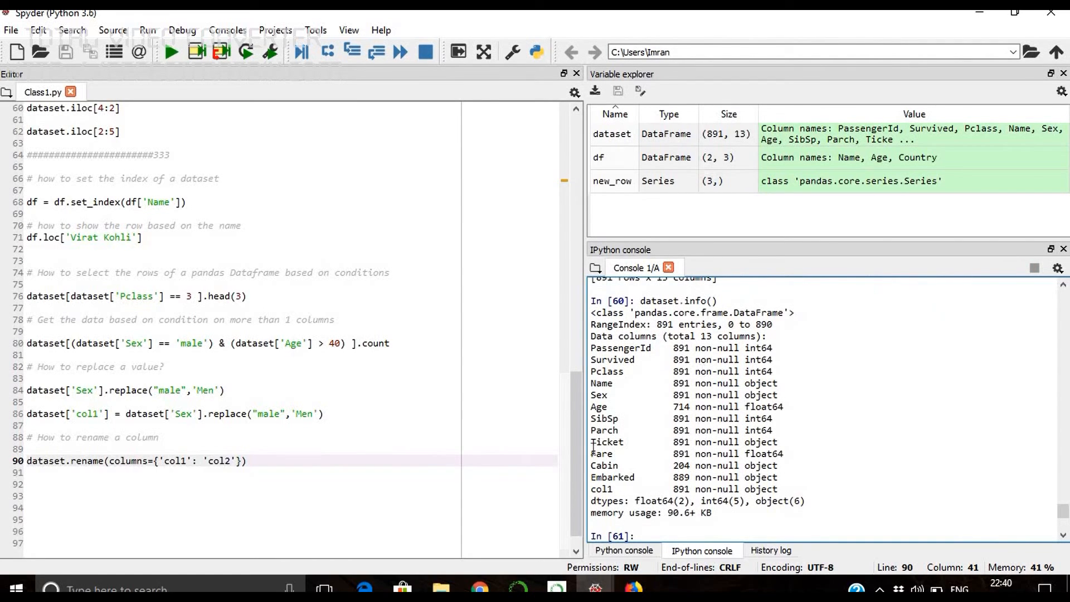
{"action": "type", "text": "dataset ="}
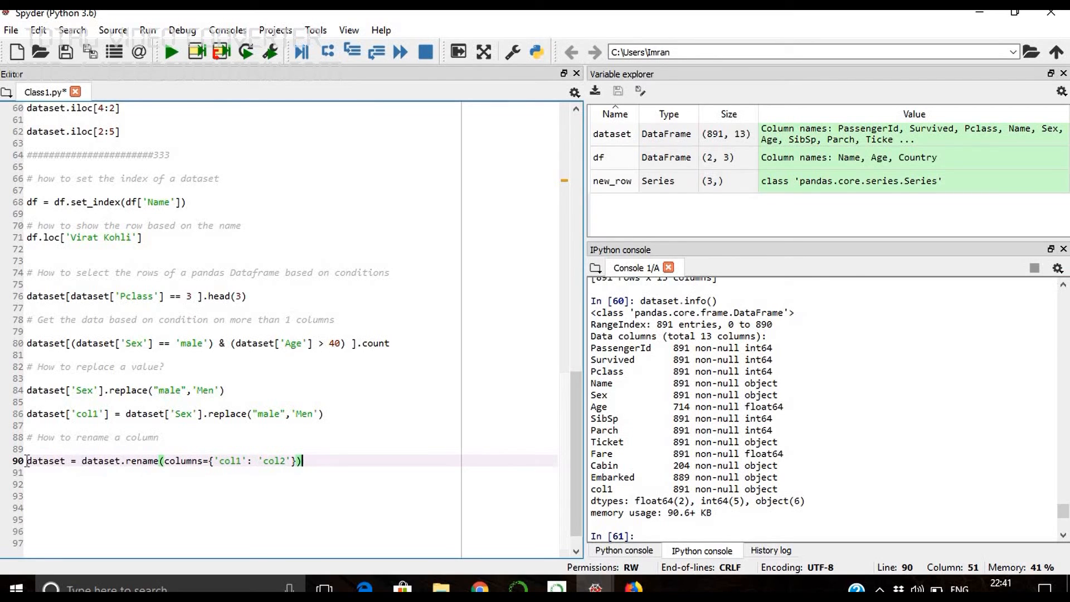
- Assign the rename result to dataset1, run it, and confirm dataset1.info() lists col2 instead of col1
{"action": "left_click", "coordinate": [27, 460]}
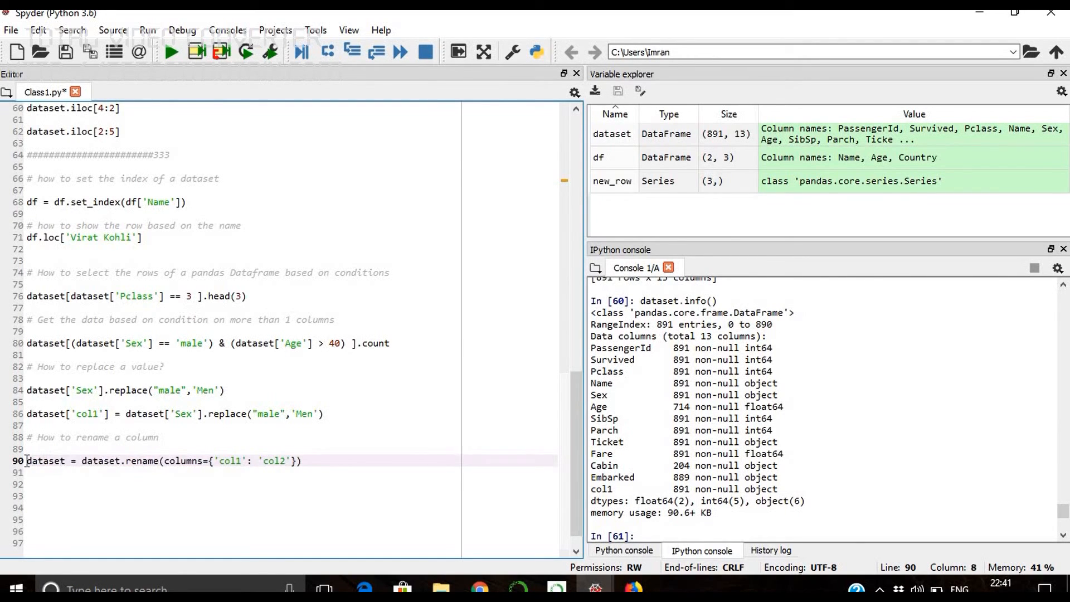
{"action": "type", "text": "1"}
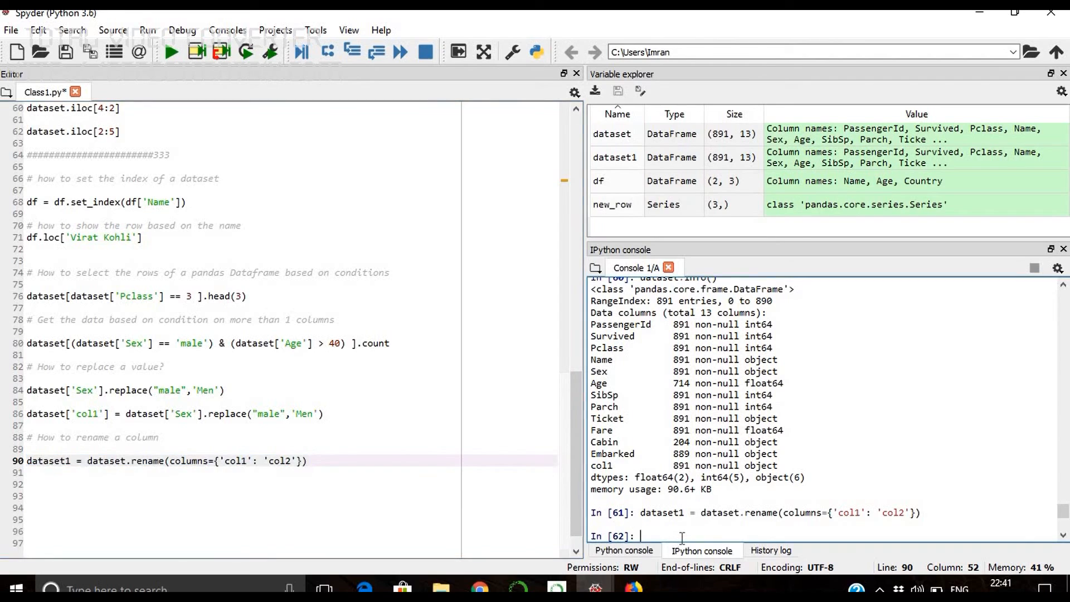
{"action": "type", "text": "dataset"}
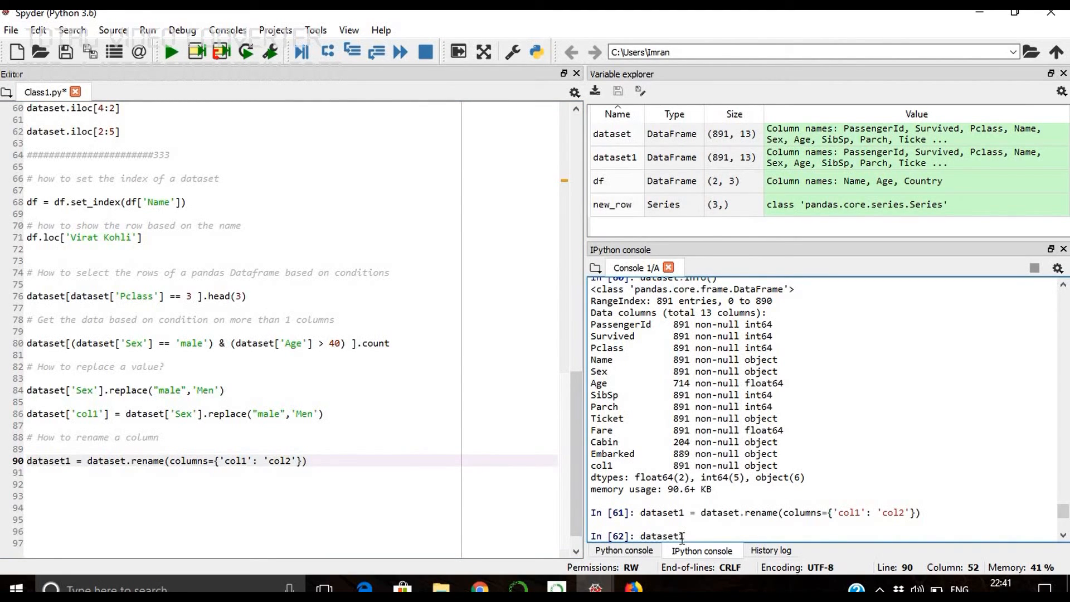
{"action": "type", "text": ".info"}
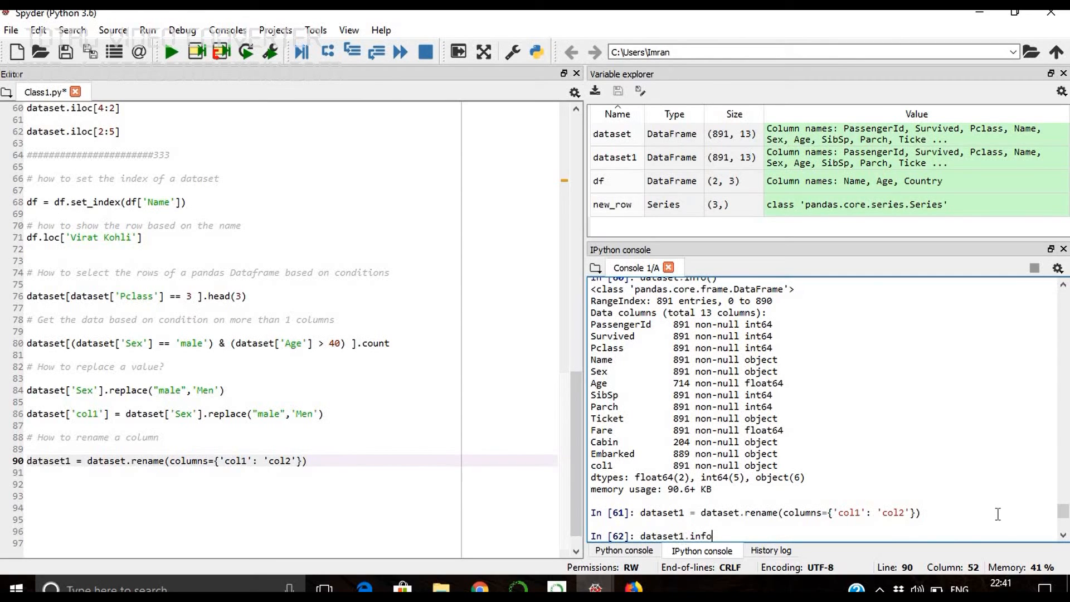
{"action": "key", "text": "Return"}
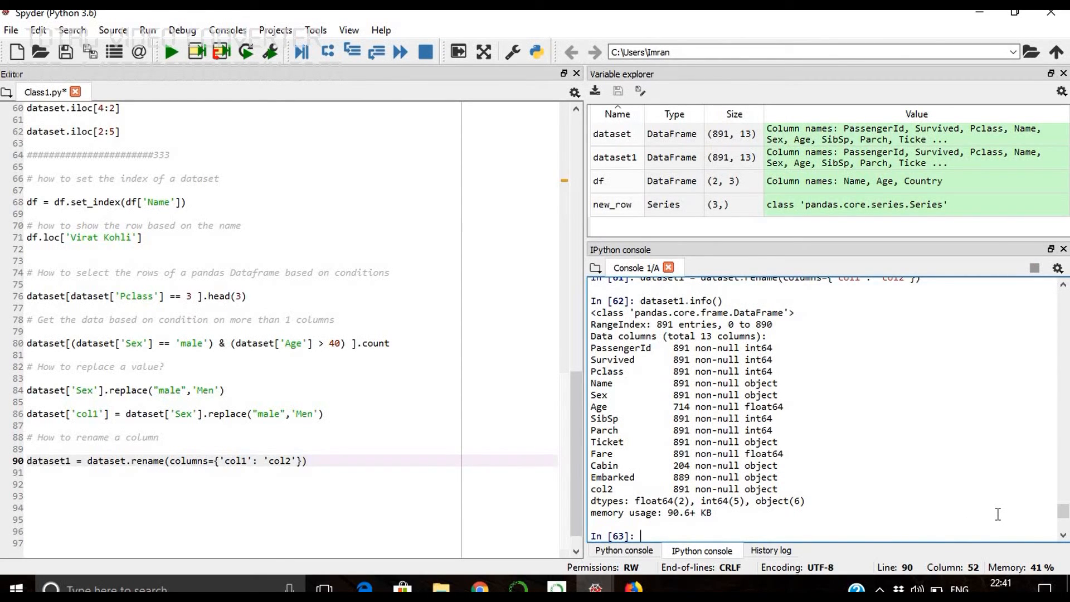
{"action": "left_click", "coordinate": [148, 461]}
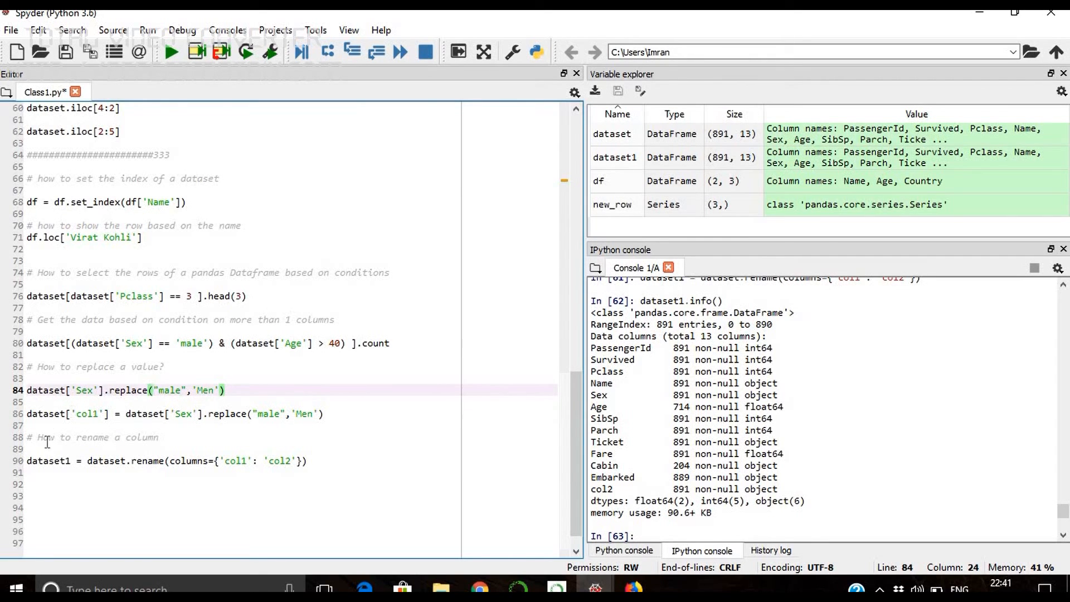
- Change the line back to dataset = dataset.rename(...), run it, and start dataset.info in the console
{"action": "left_click", "coordinate": [69, 461]}
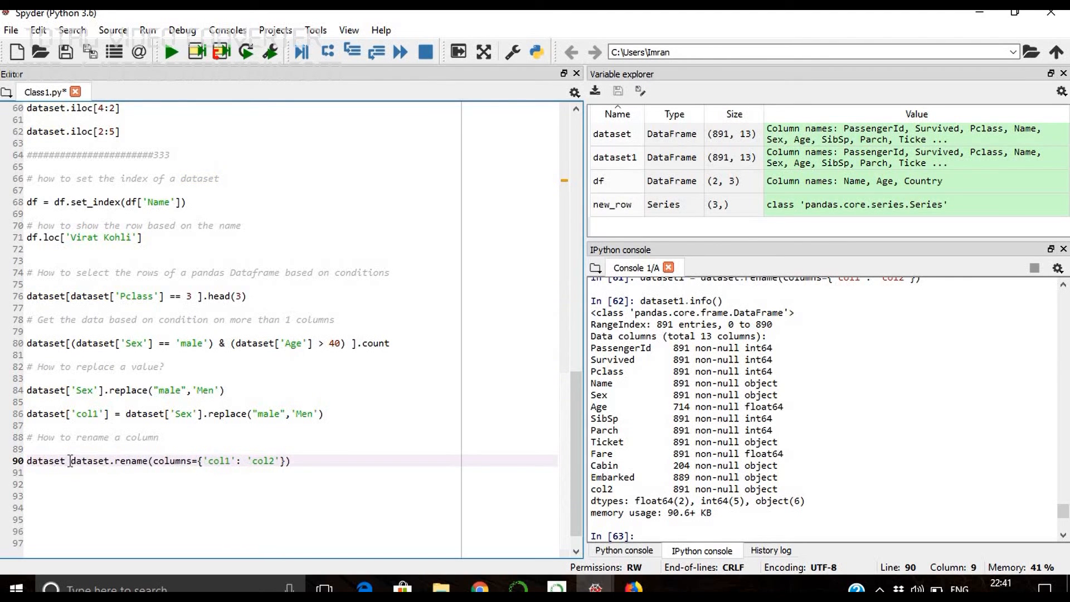
{"action": "type", "text": "="}
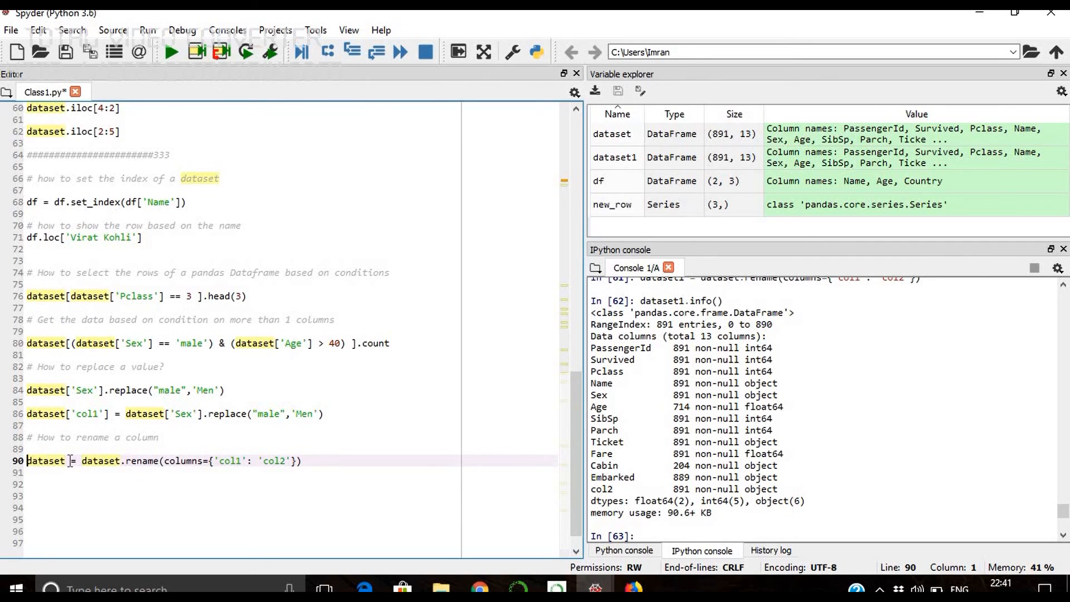
{"action": "key", "text": "f9"}
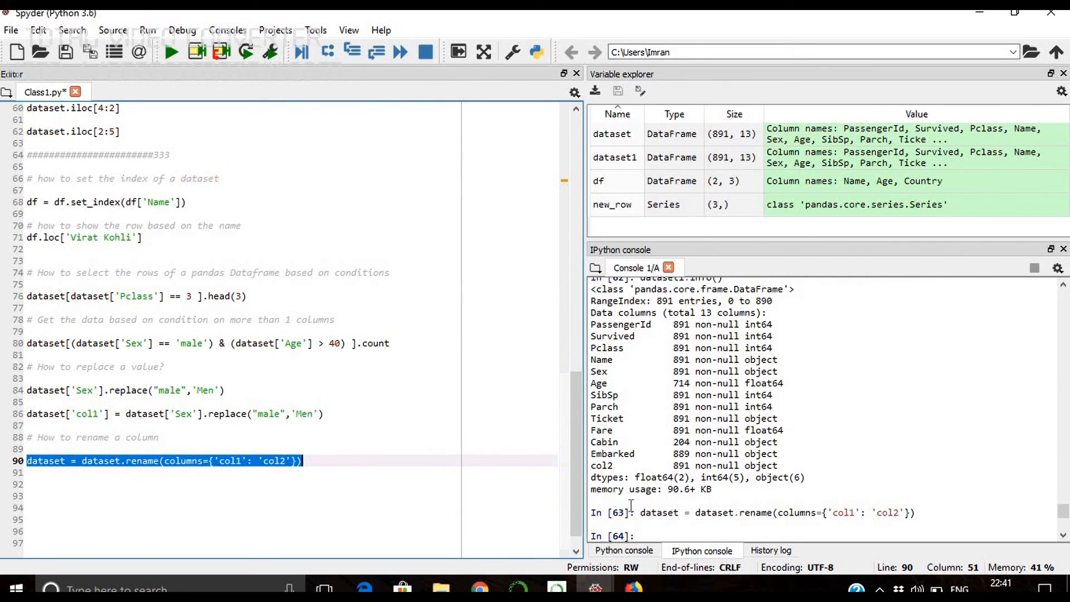
{"action": "type", "text": "dataset"}
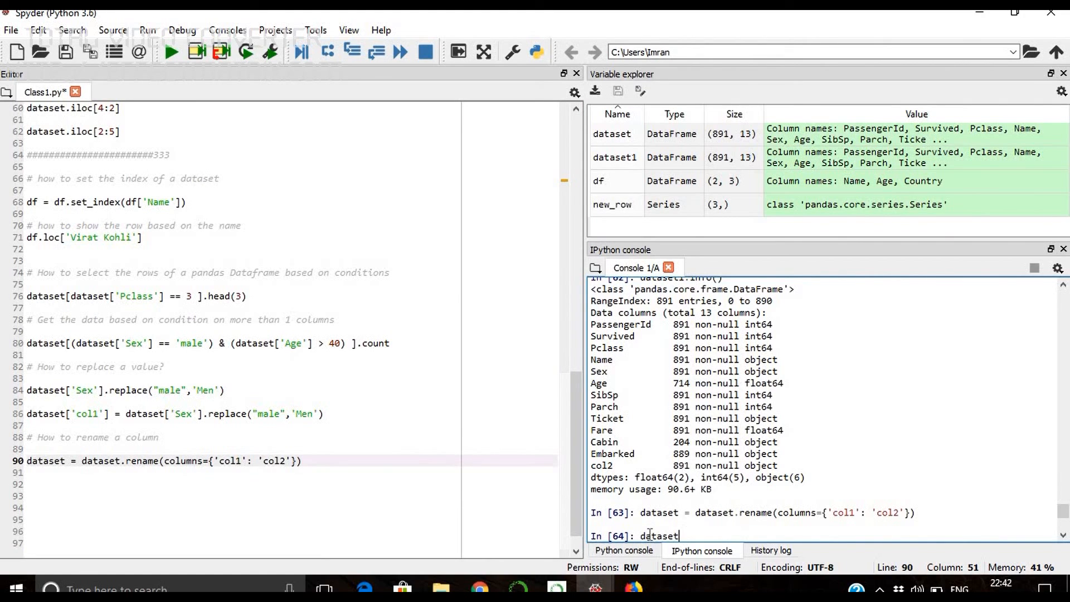
{"action": "type", "text": ".info"}
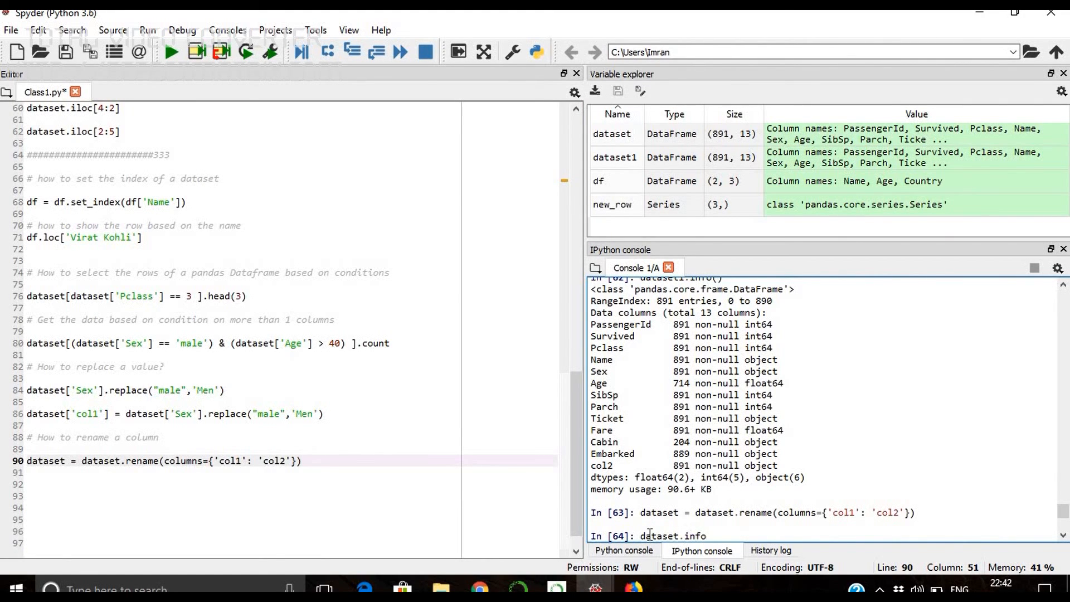